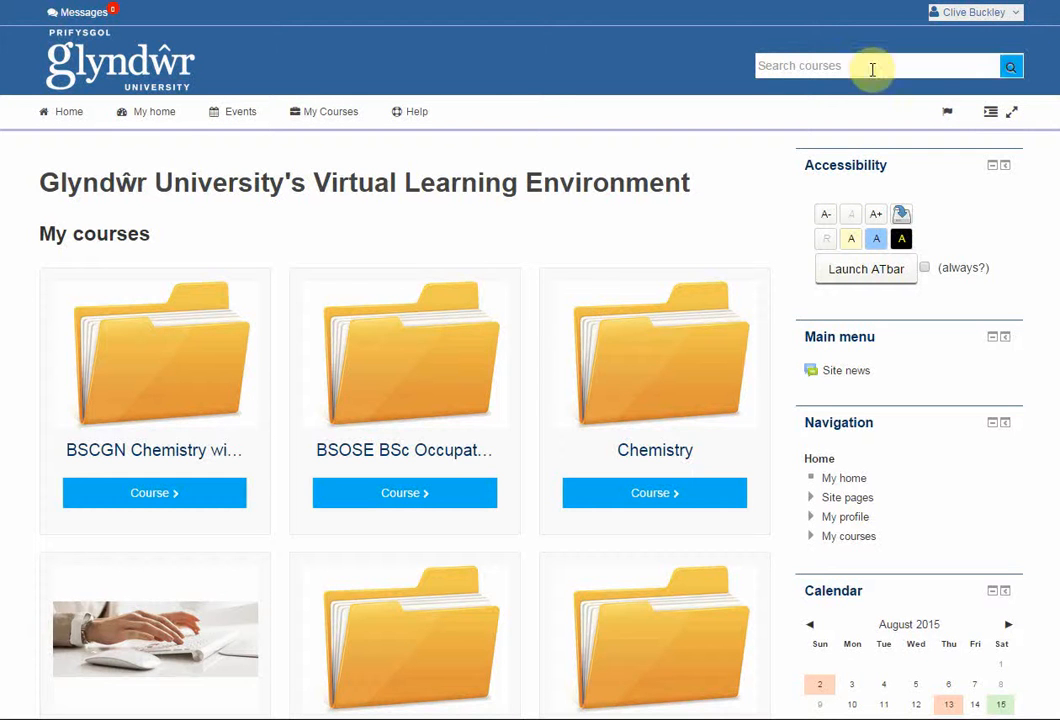
- Open the COM716 15/16 WREXHAM Accessibility and Assessment course from My courses
click(332, 112)
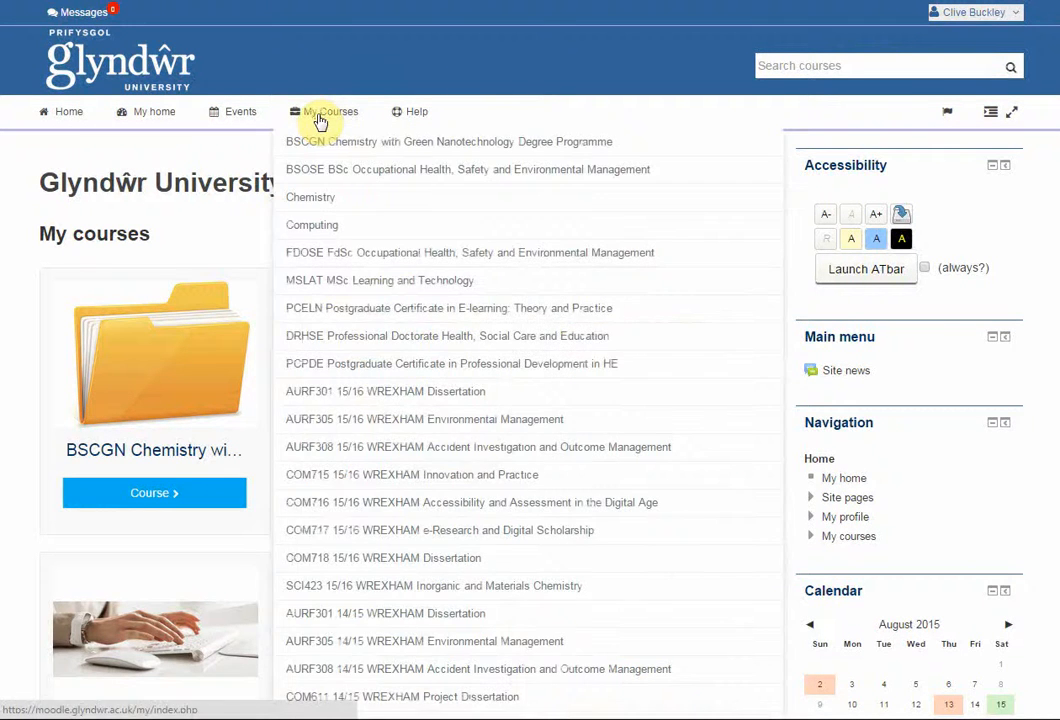
click(332, 112)
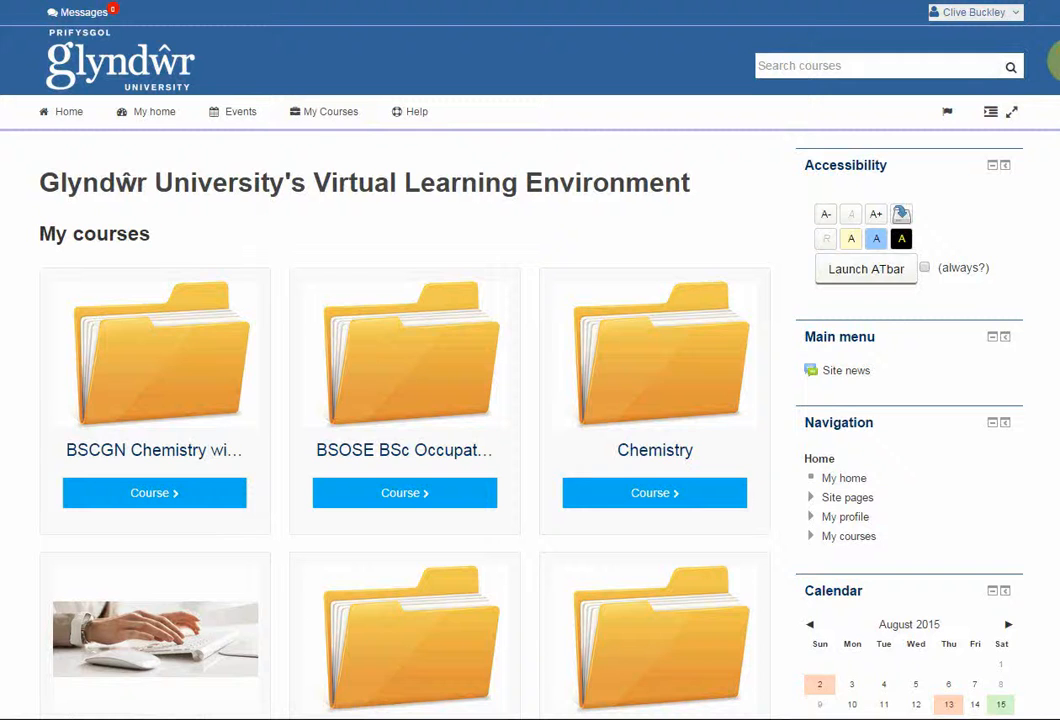
scroll(down, 3)
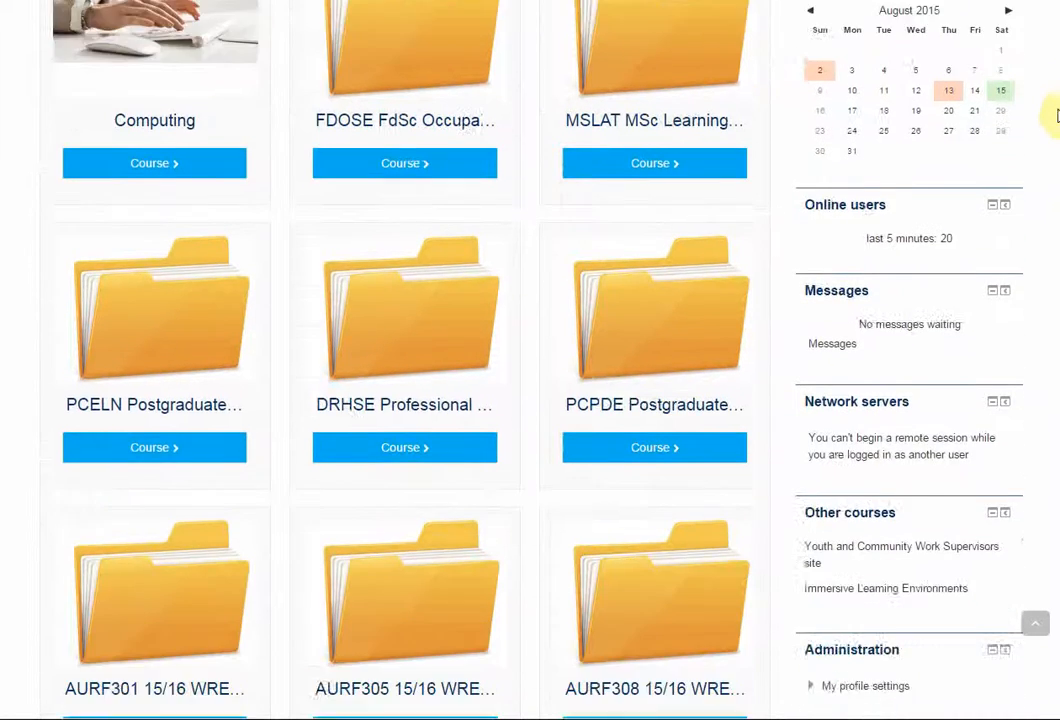
scroll(down, 3)
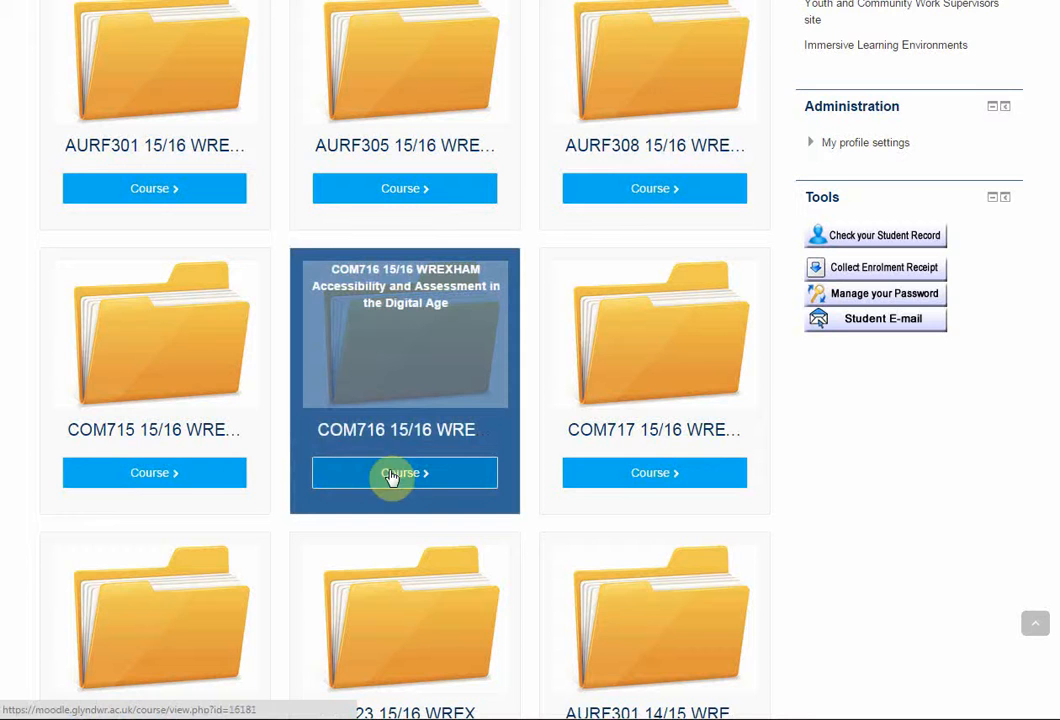
click(404, 472)
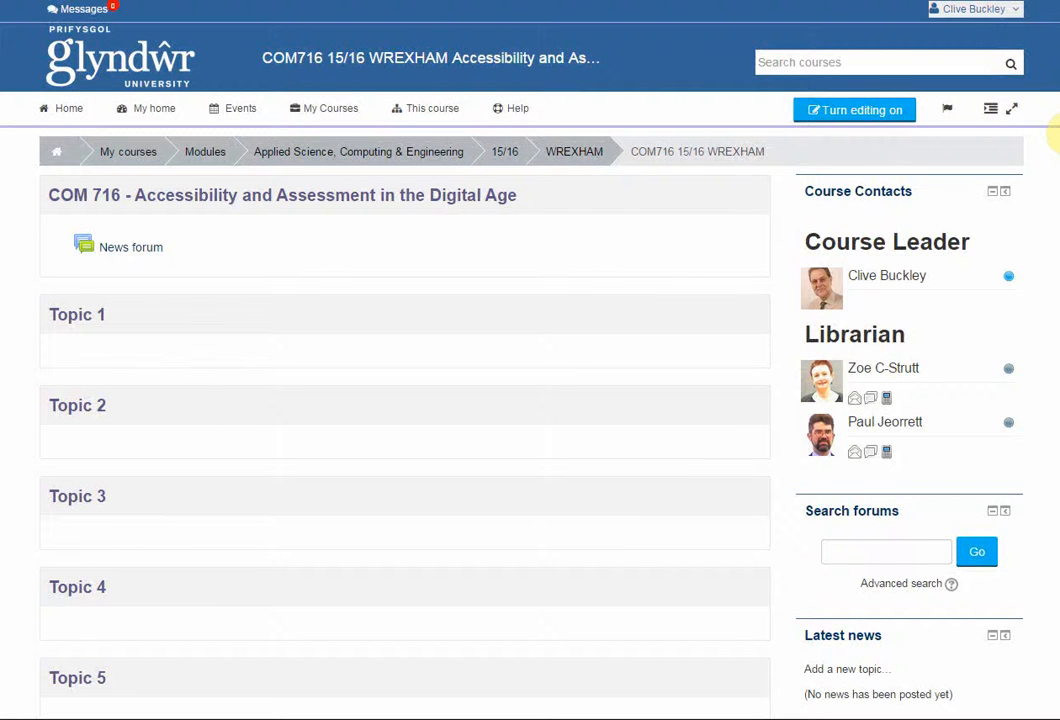
- Start an Import from Course administration to reach the source-course selection page
scroll(down, 3)
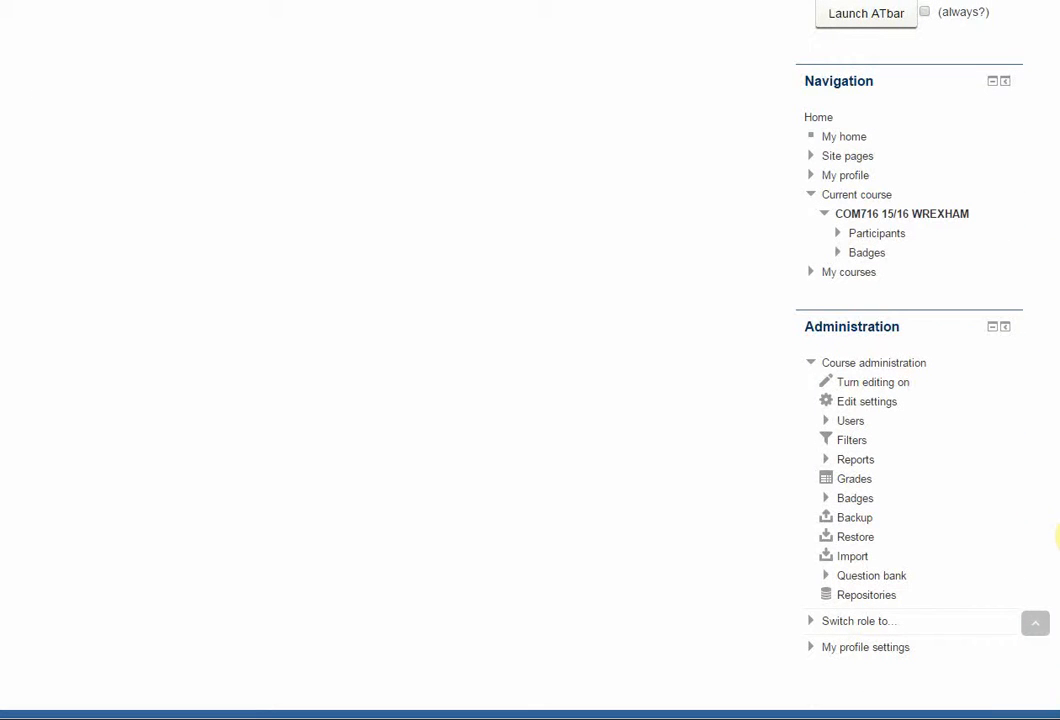
mouse_move(940, 548)
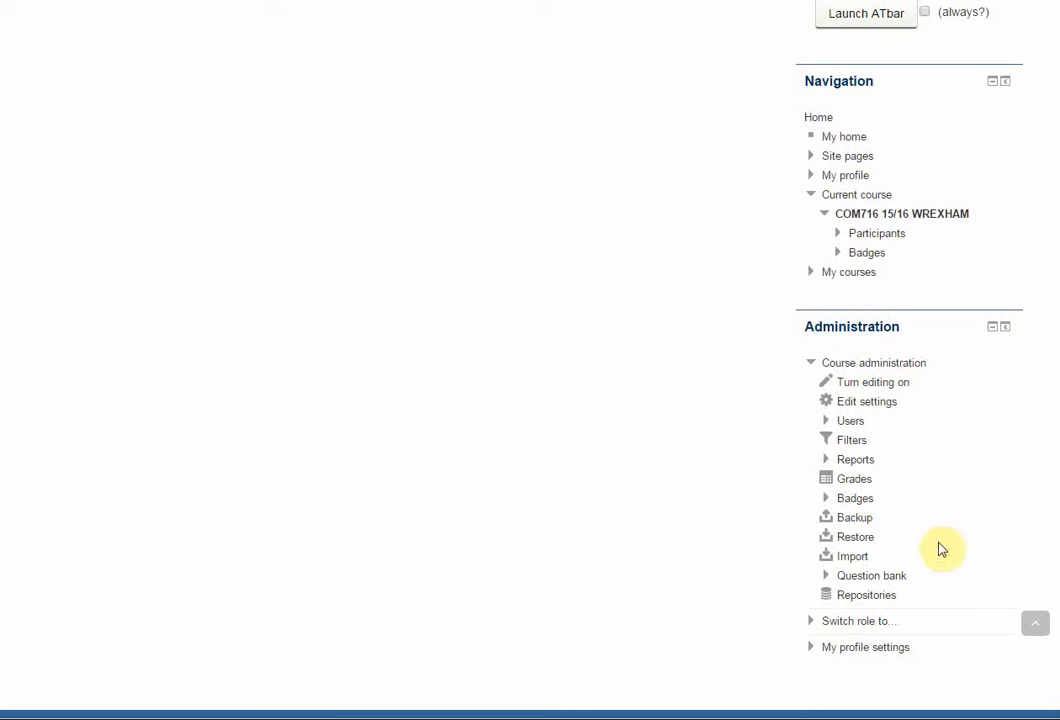
click(850, 556)
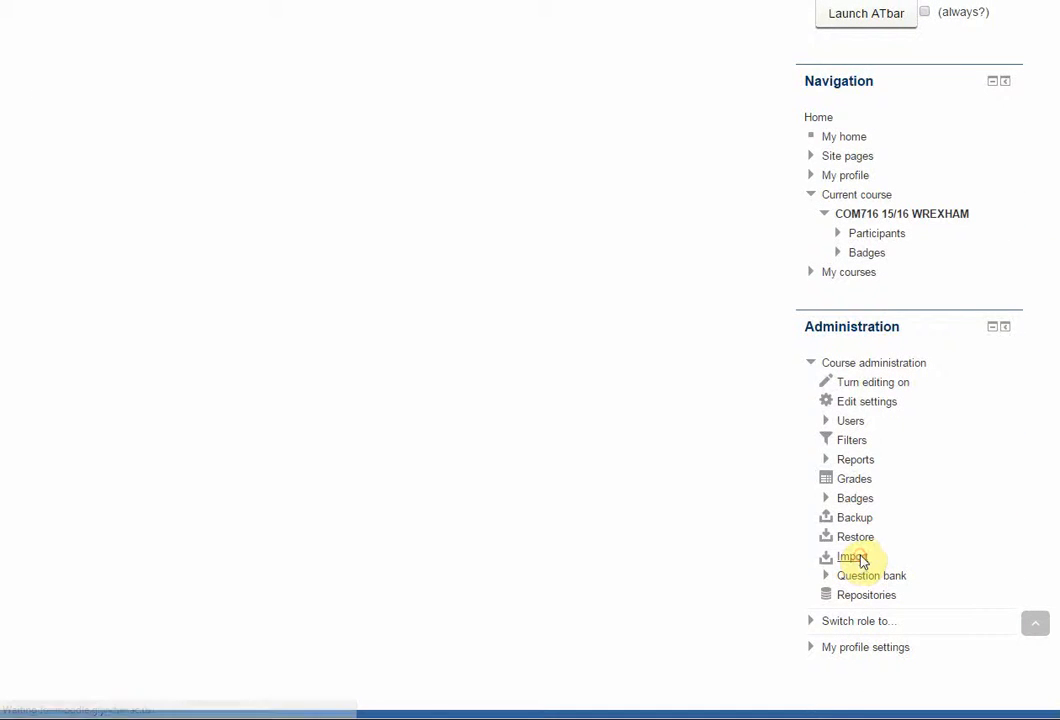
click(852, 556)
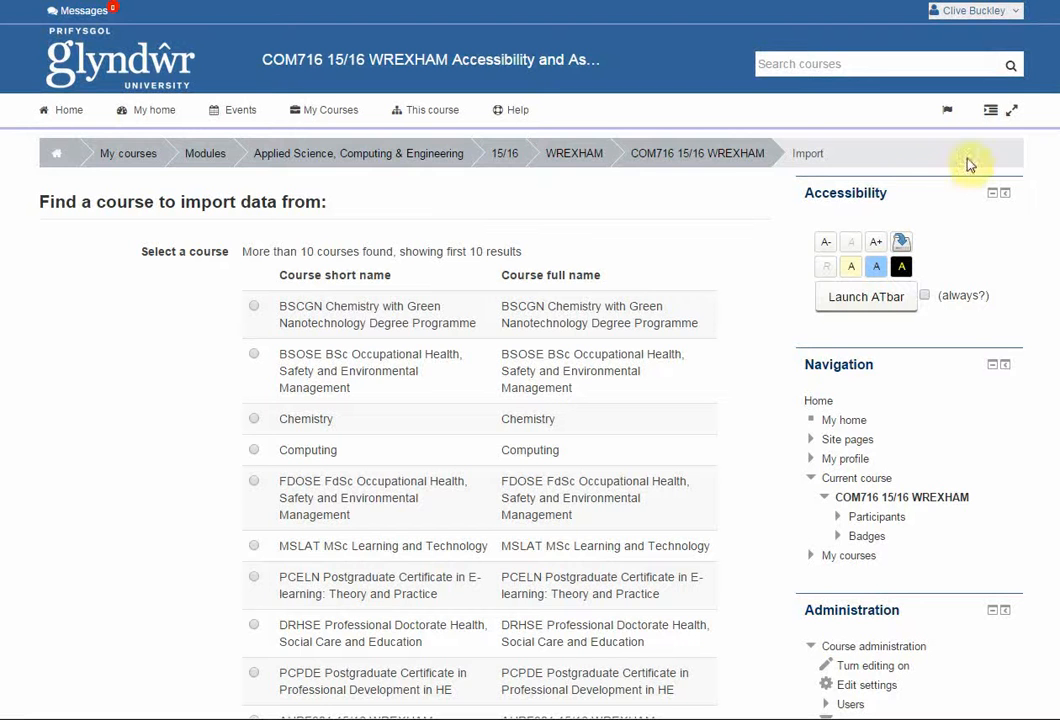
scroll(down, 3)
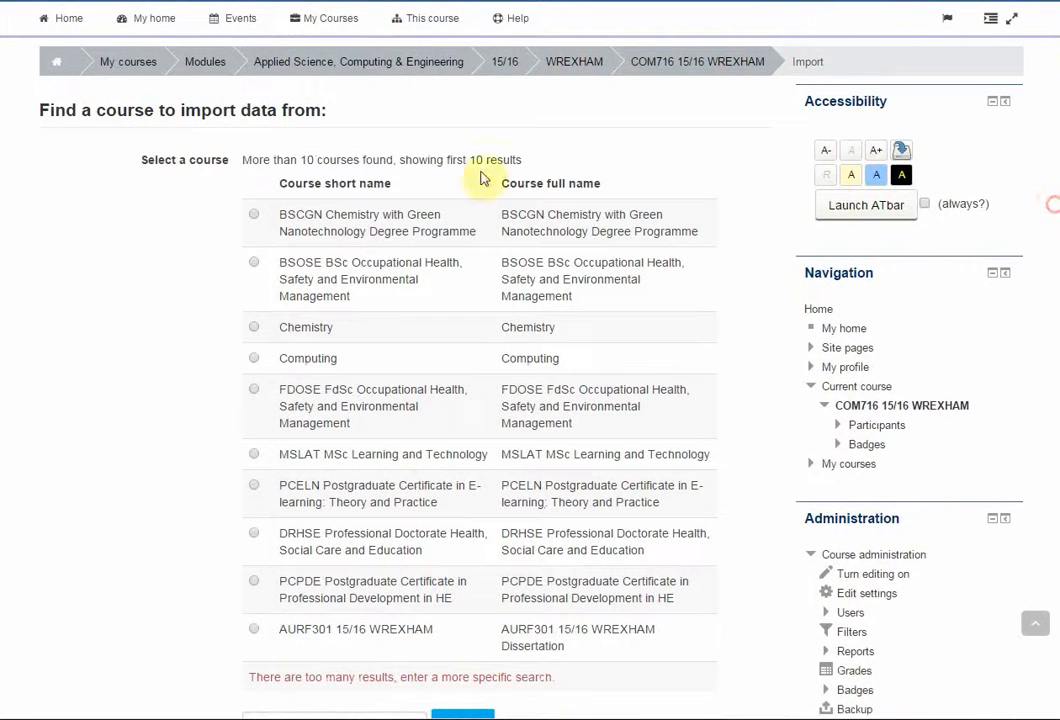
mouse_move(458, 168)
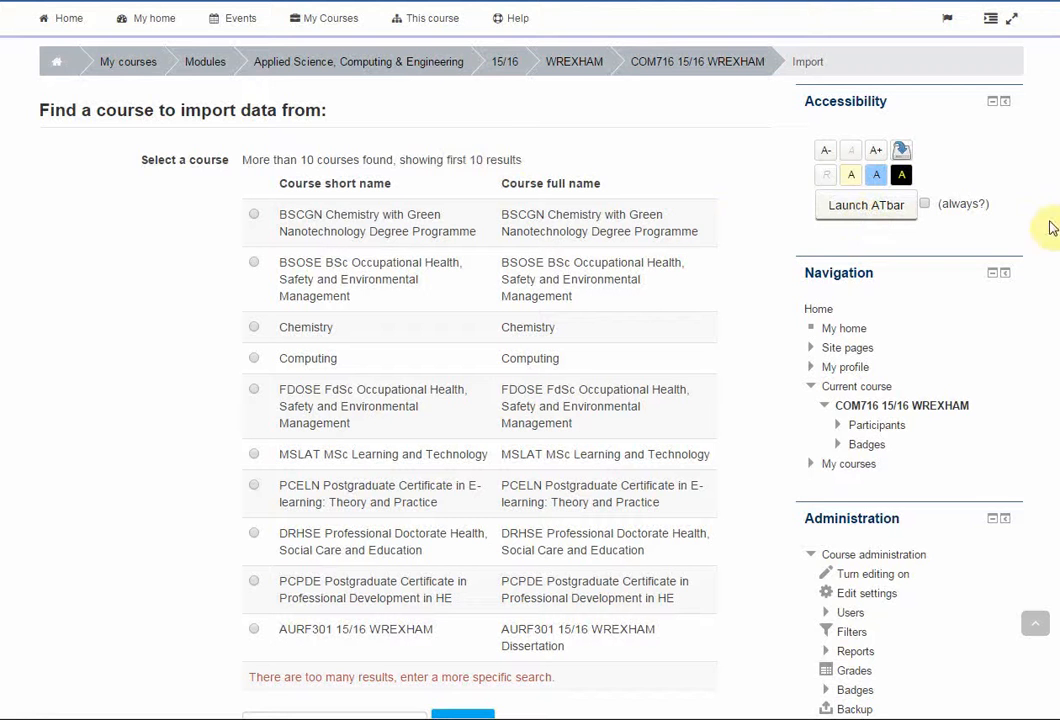
- Search the import sources for COM716 to narrow the course list
scroll(down, 3)
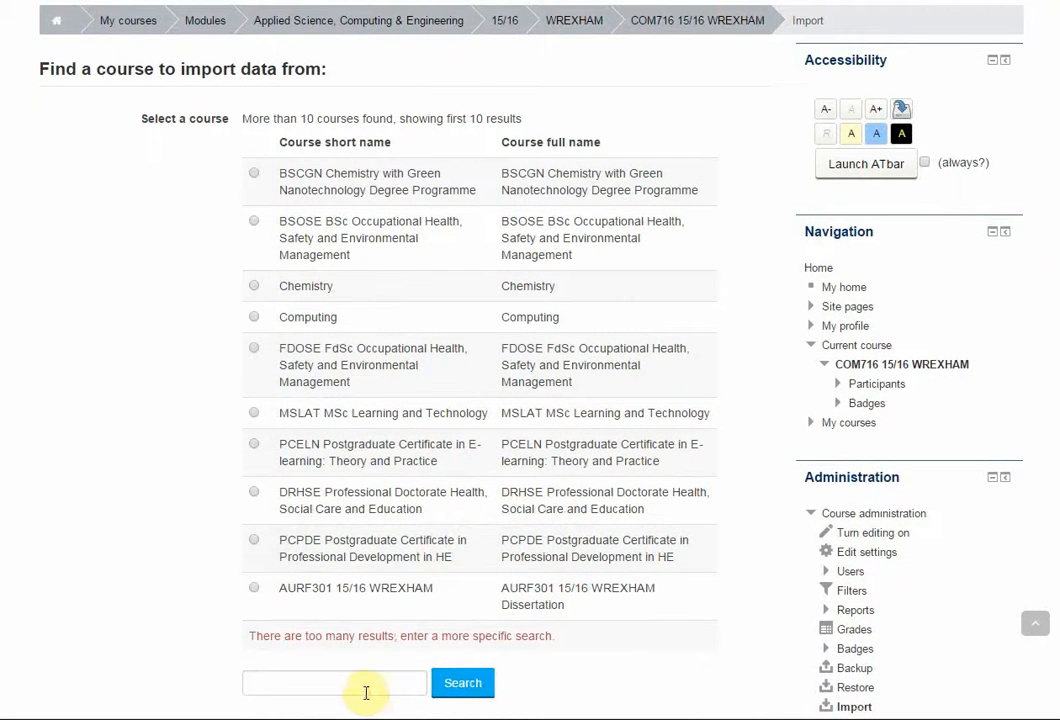
text(COM716)
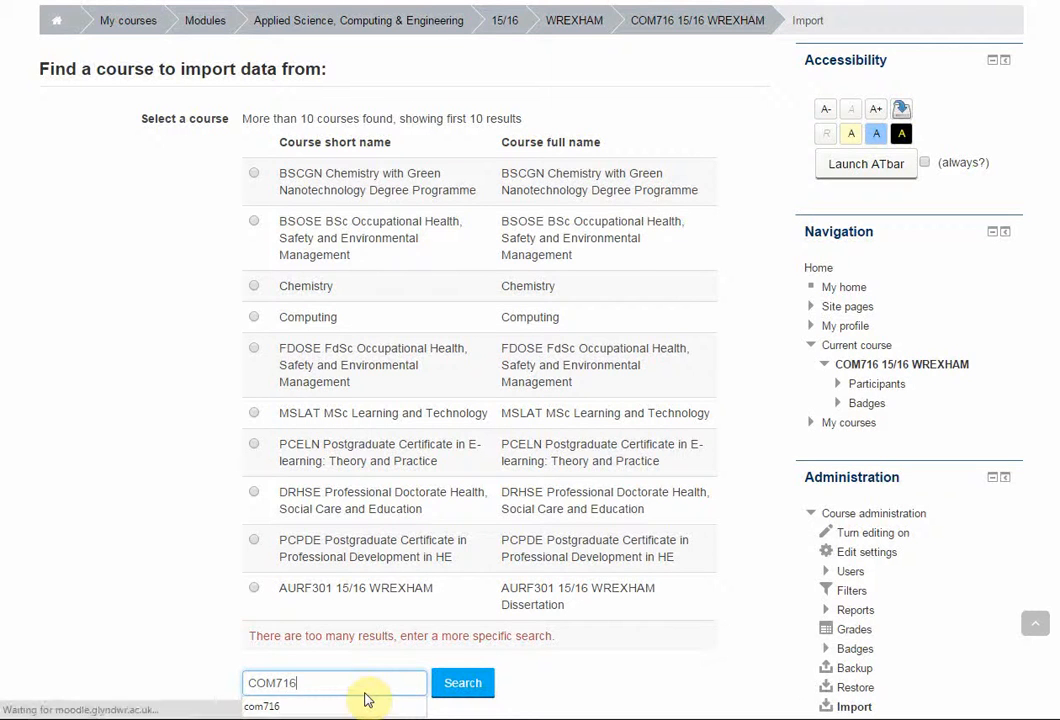
click(462, 684)
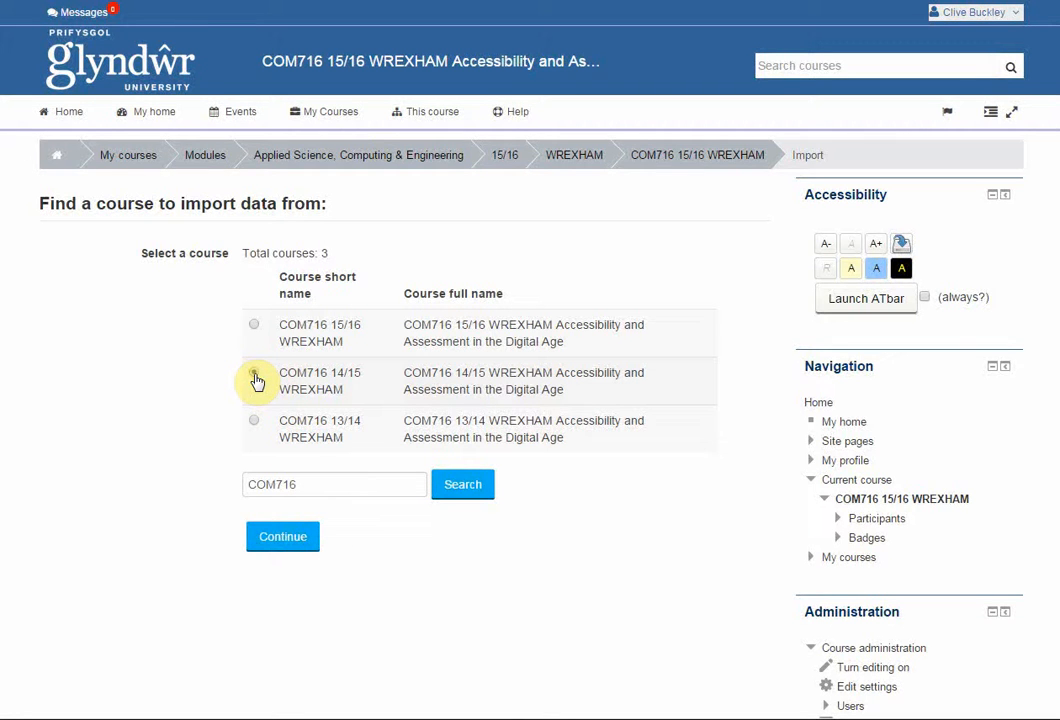
- Choose the COM716 14/15 WREXHAM course as the import source and continue
click(254, 380)
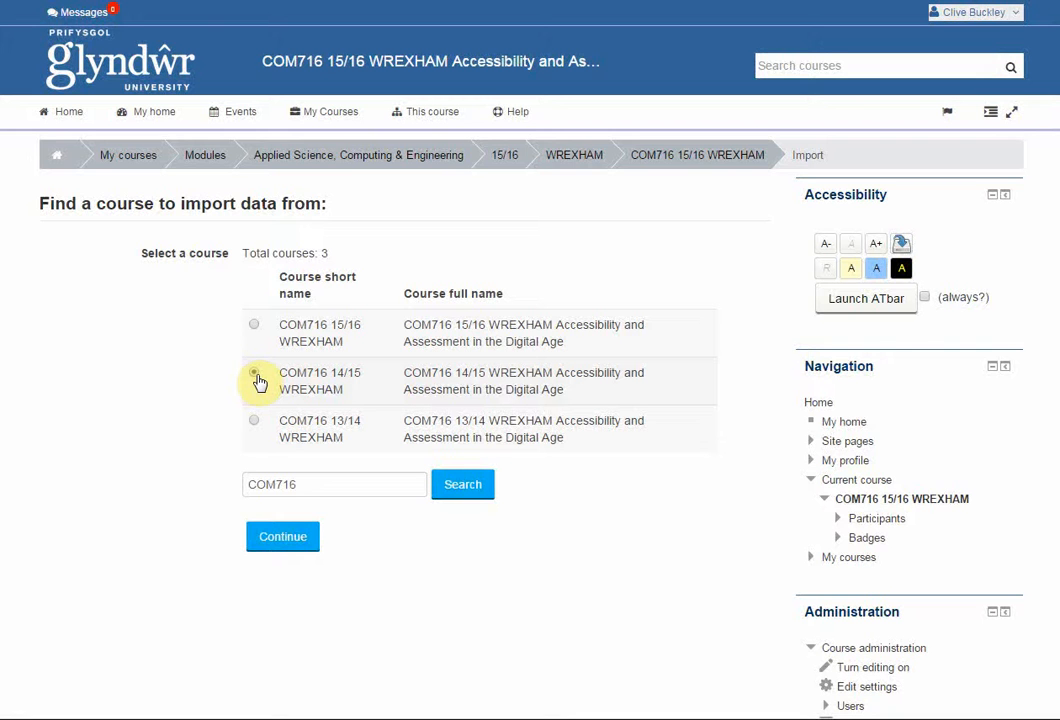
click(254, 372)
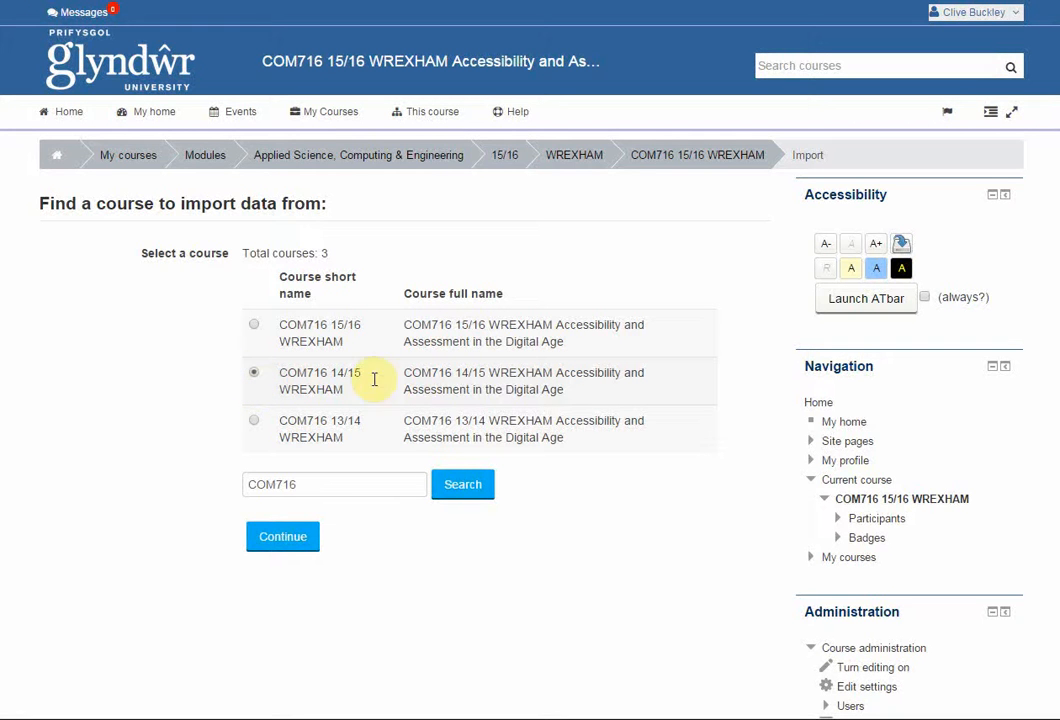
click(282, 536)
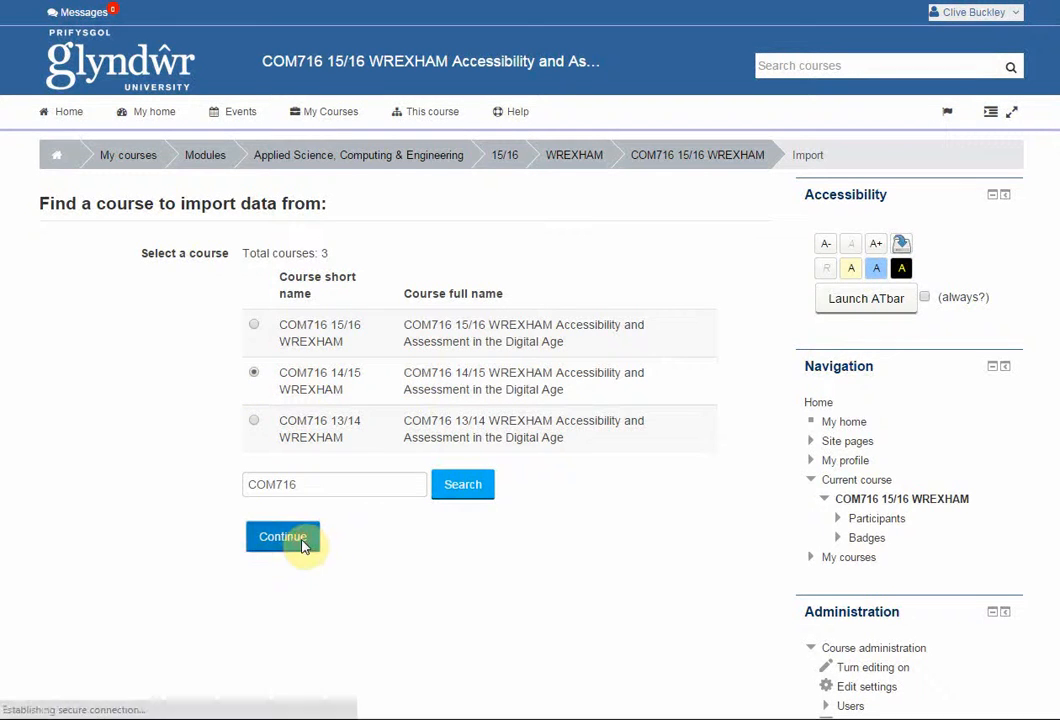
- Keep all backup-settings content types ticked and proceed to the schema step
click(284, 536)
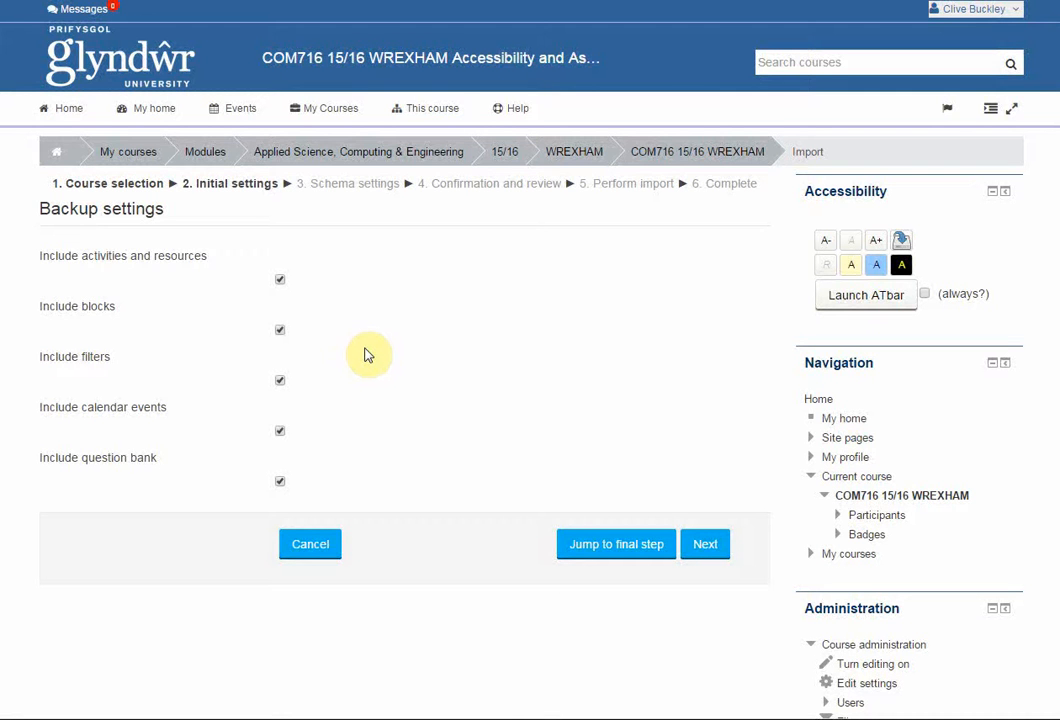
mouse_move(604, 556)
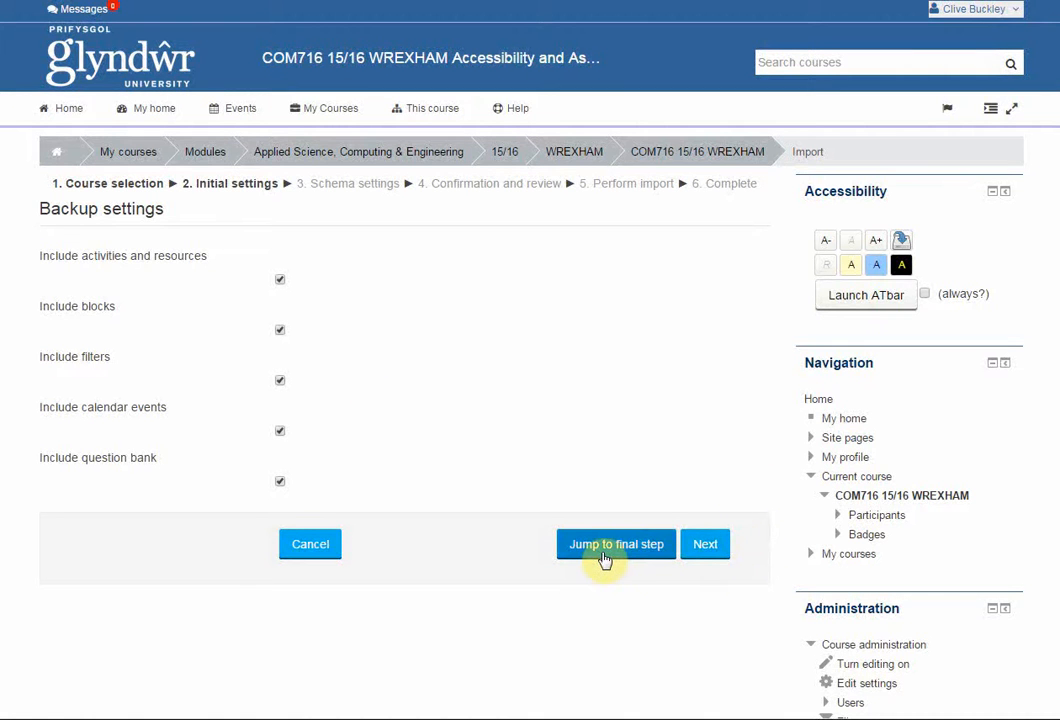
mouse_move(752, 556)
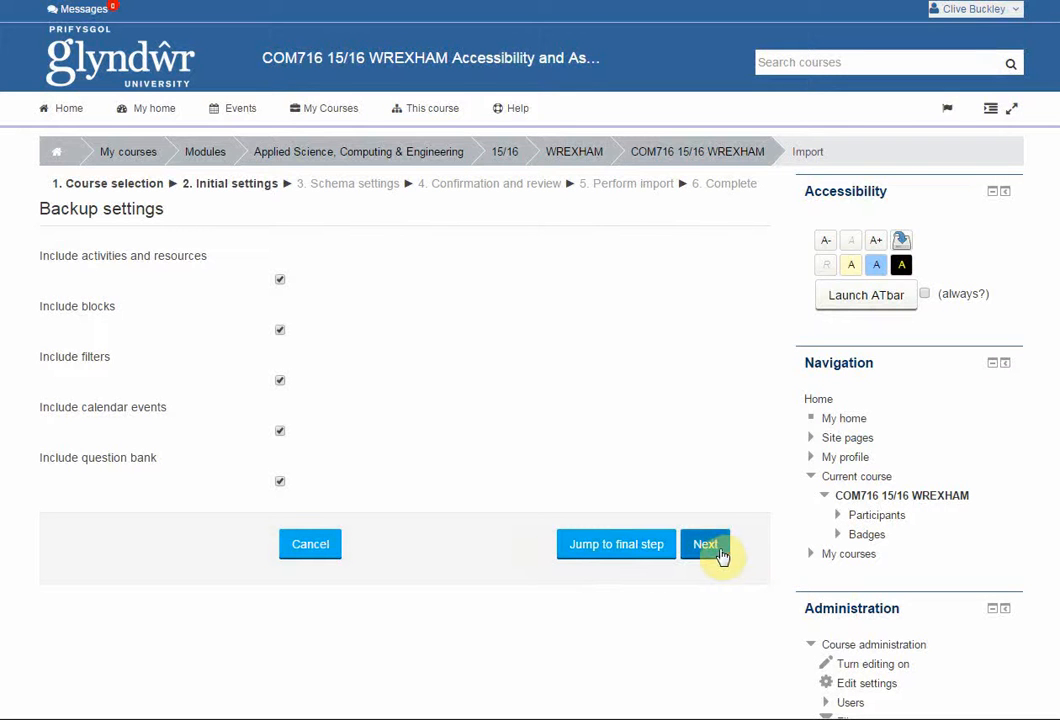
mouse_move(704, 544)
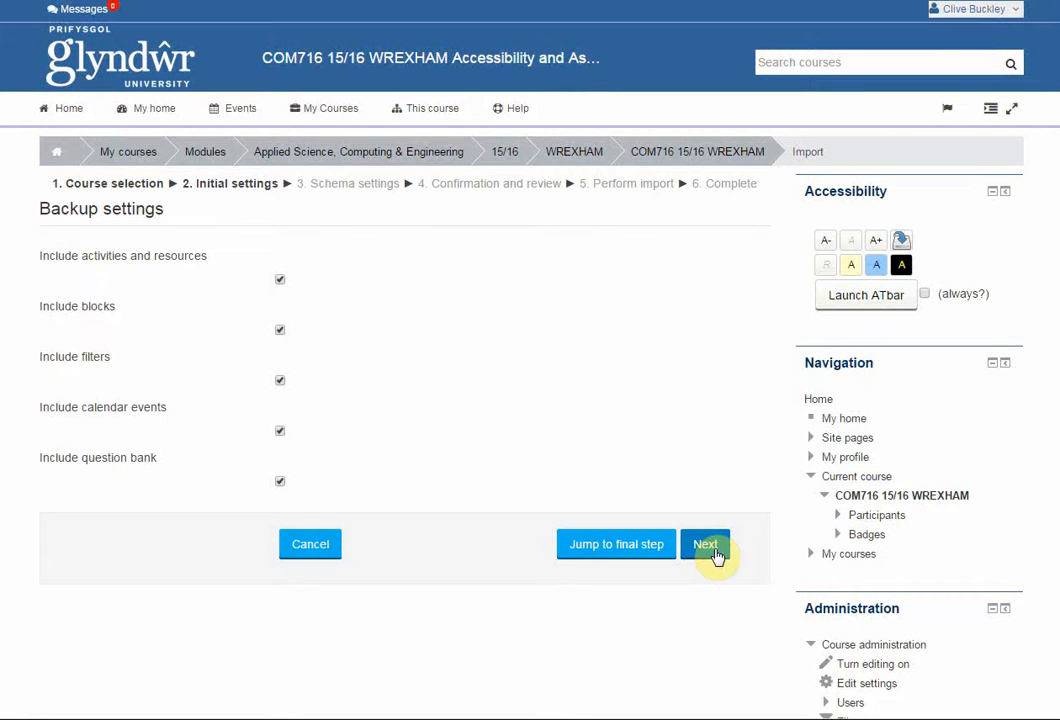
click(704, 544)
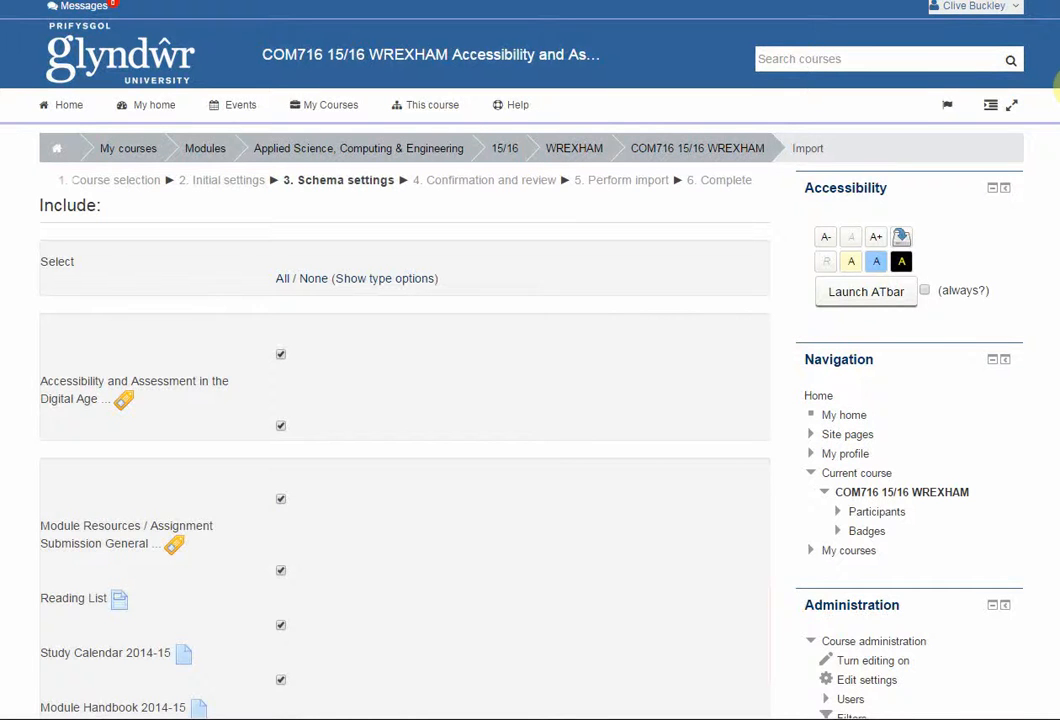
- Review the schema list, briefly toggling a general forum but leaving everything included
scroll(down, 3)
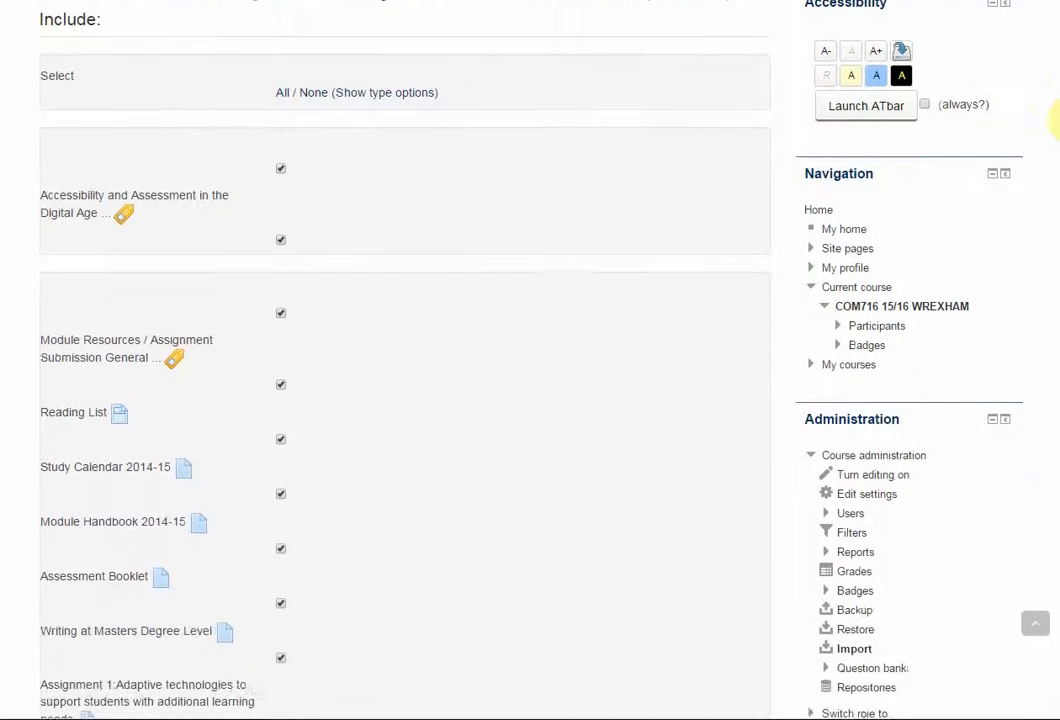
scroll(down, 3)
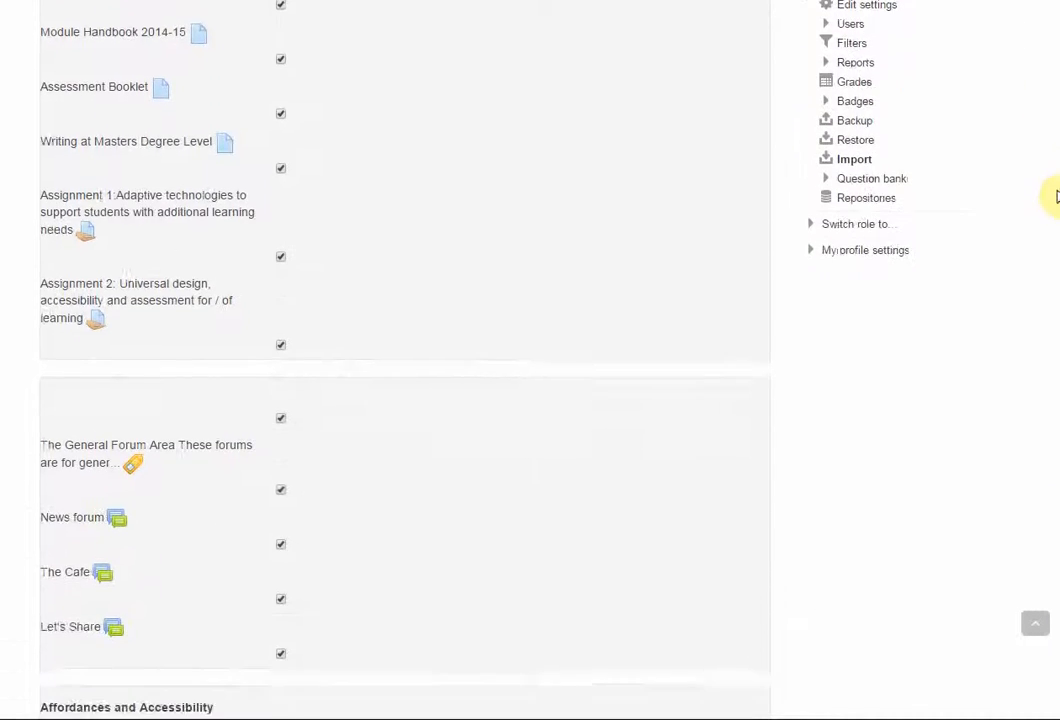
scroll(down, 3)
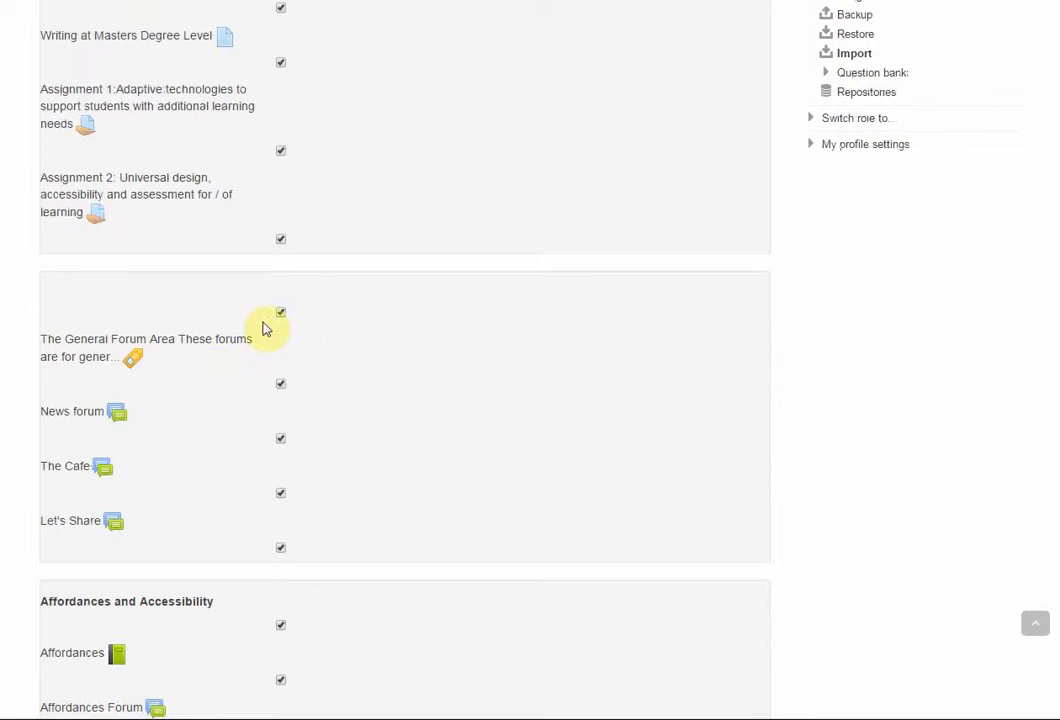
mouse_move(118, 420)
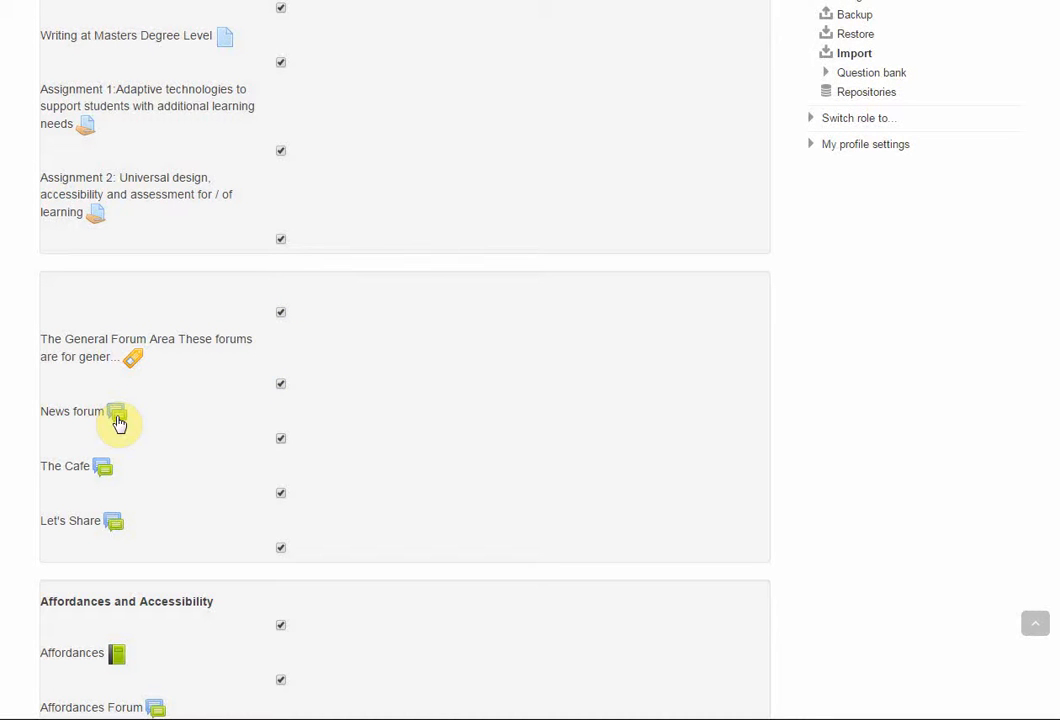
mouse_move(284, 446)
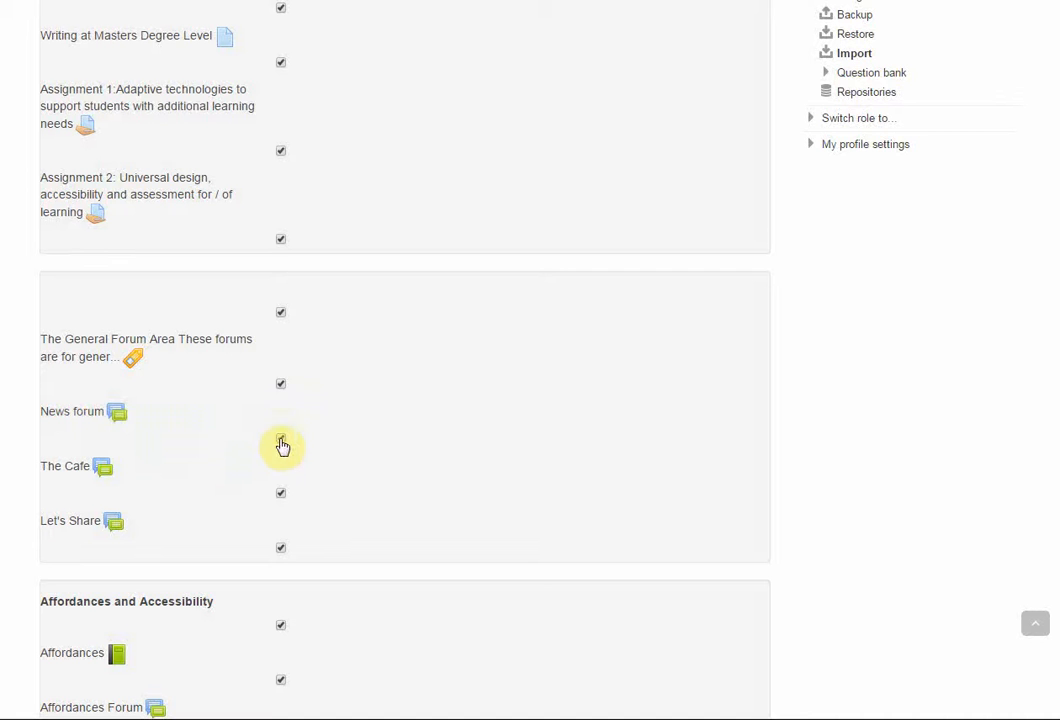
click(280, 438)
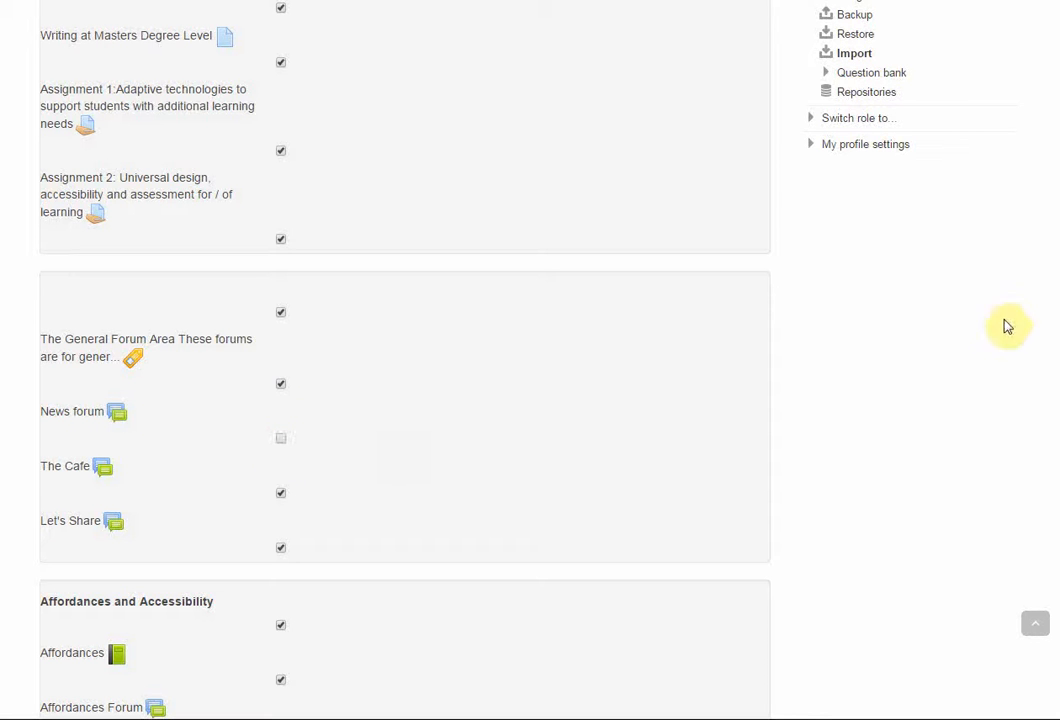
scroll(down, 3)
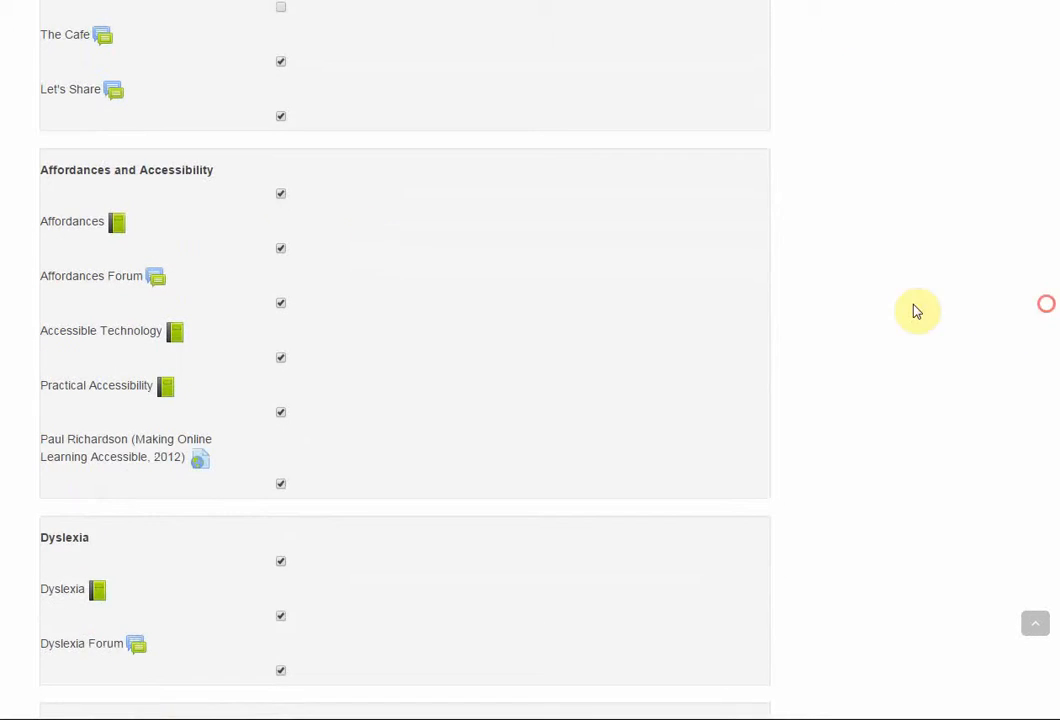
click(280, 192)
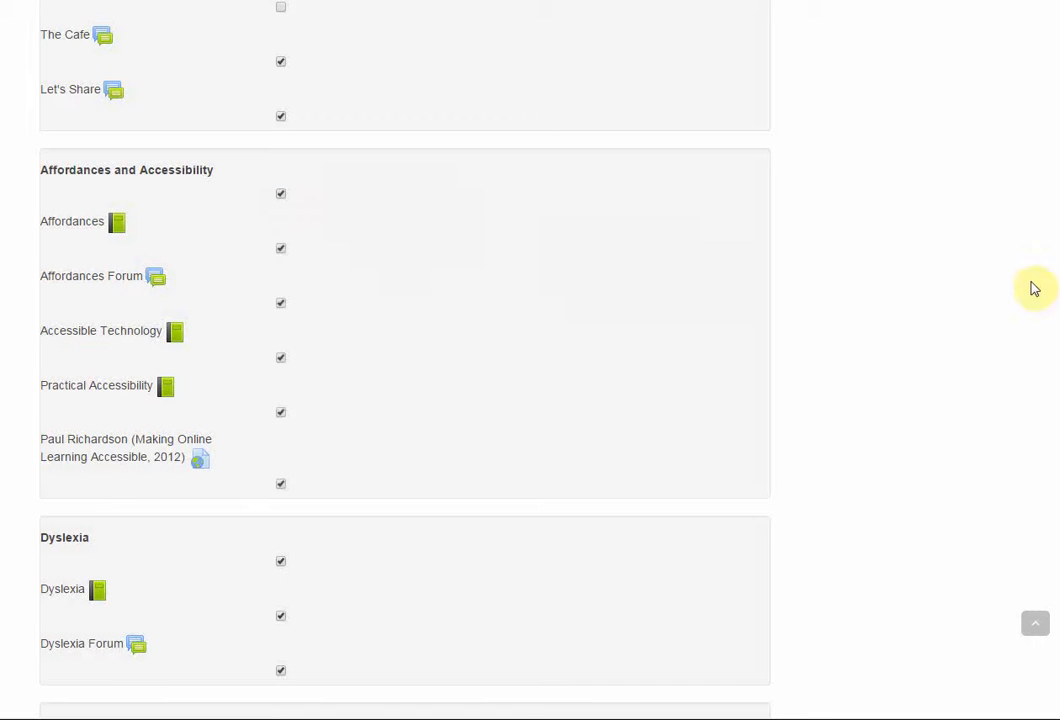
- Scroll through the remaining sections and resources and move on to the review step
scroll(down, 3)
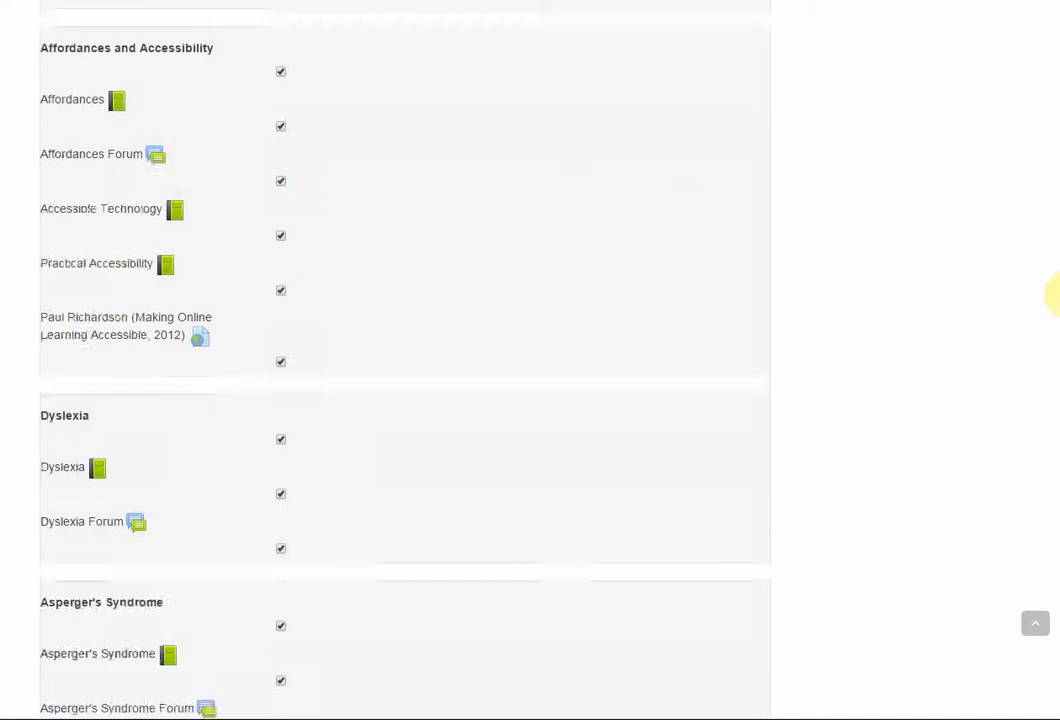
scroll(down, 3)
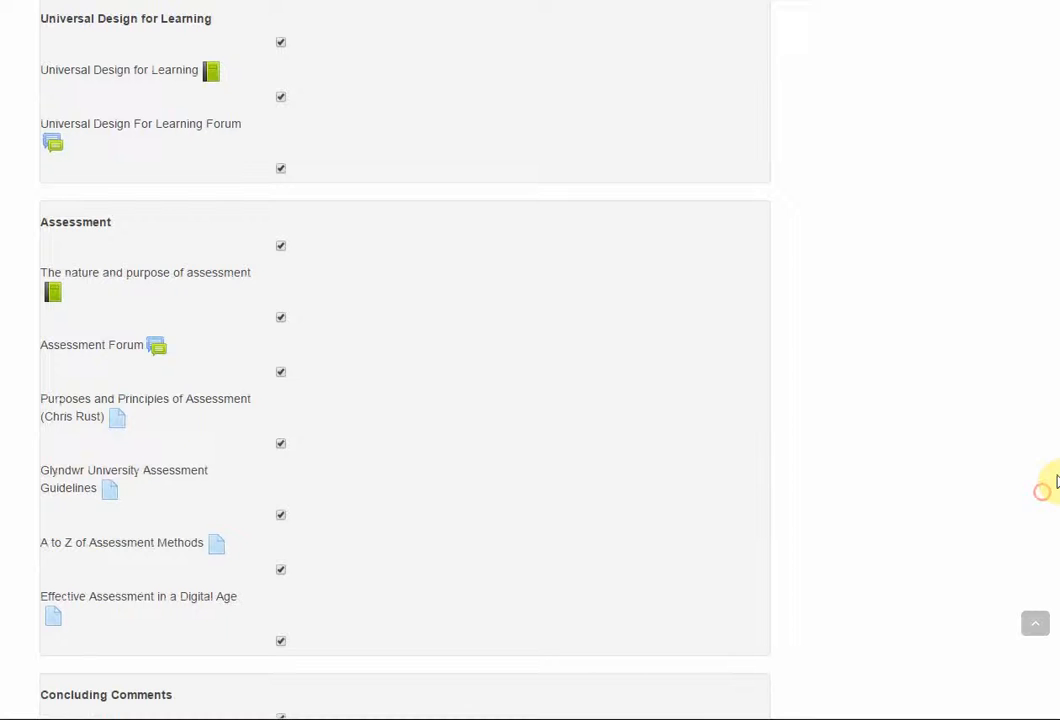
scroll(down, 3)
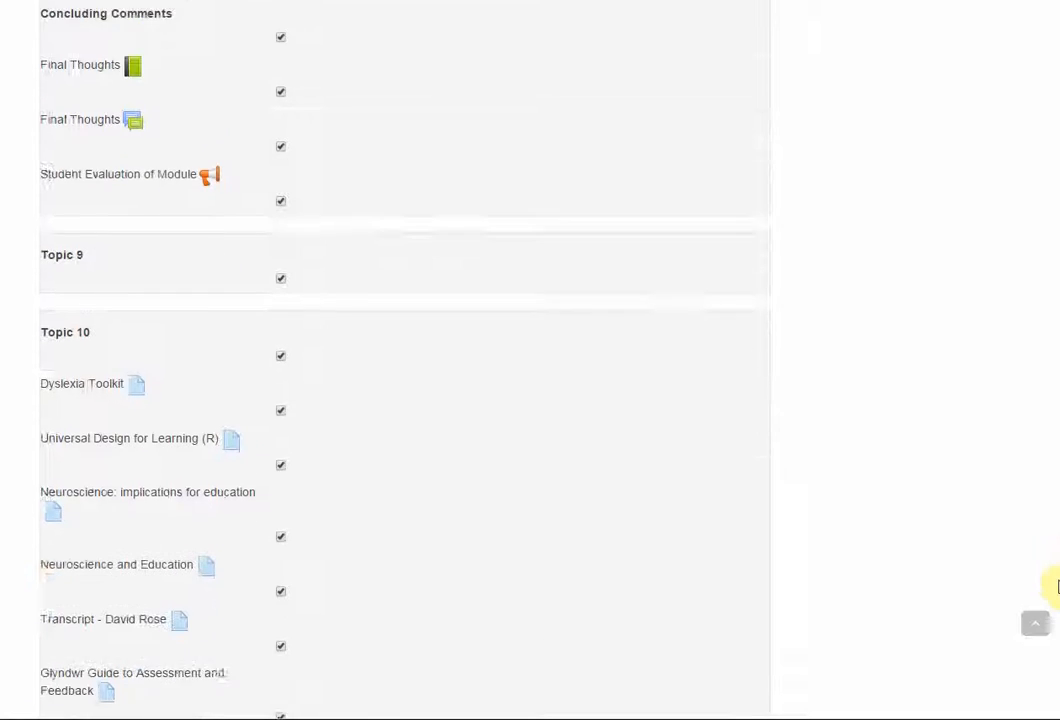
scroll(down, 3)
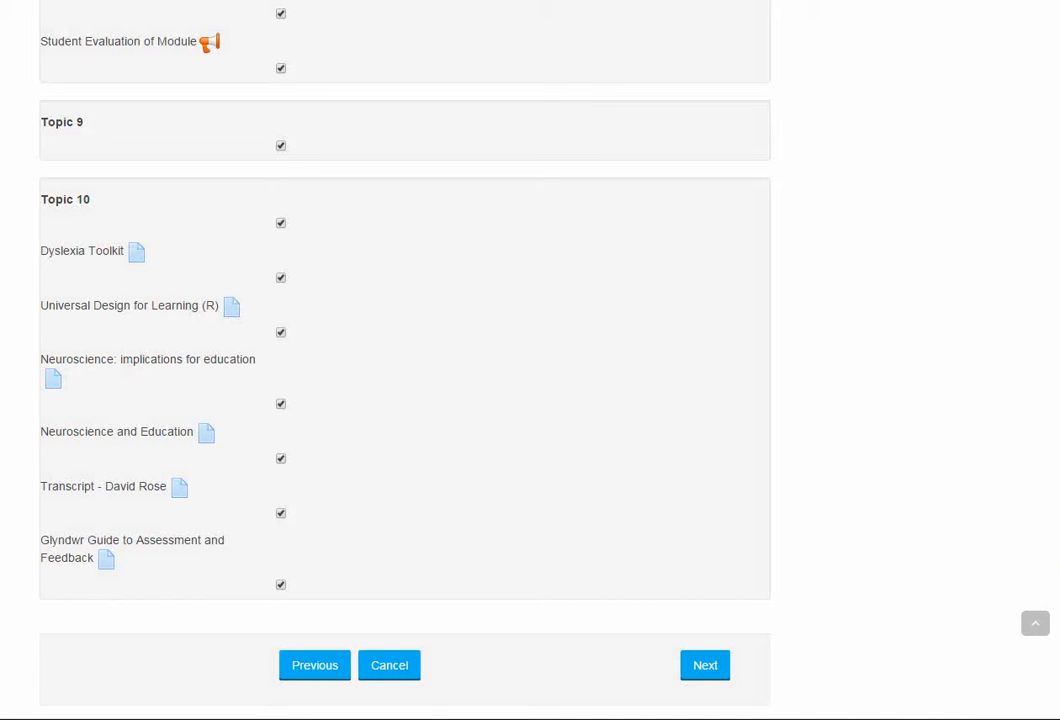
click(704, 664)
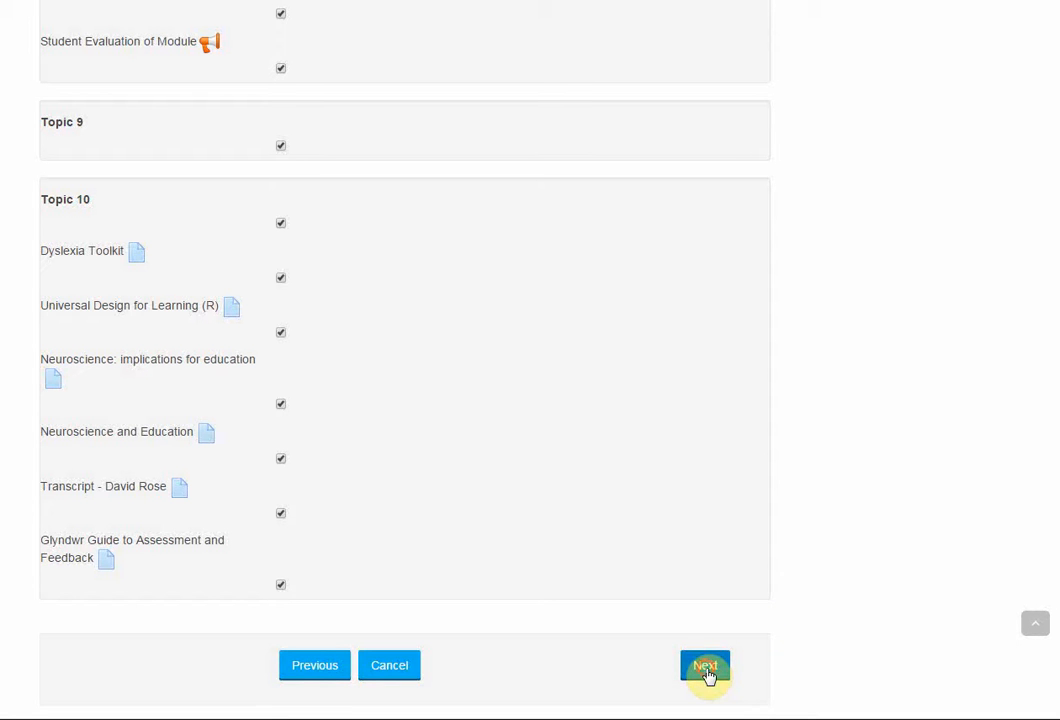
- Review the confirmation page and perform the import of last year's items
click(704, 664)
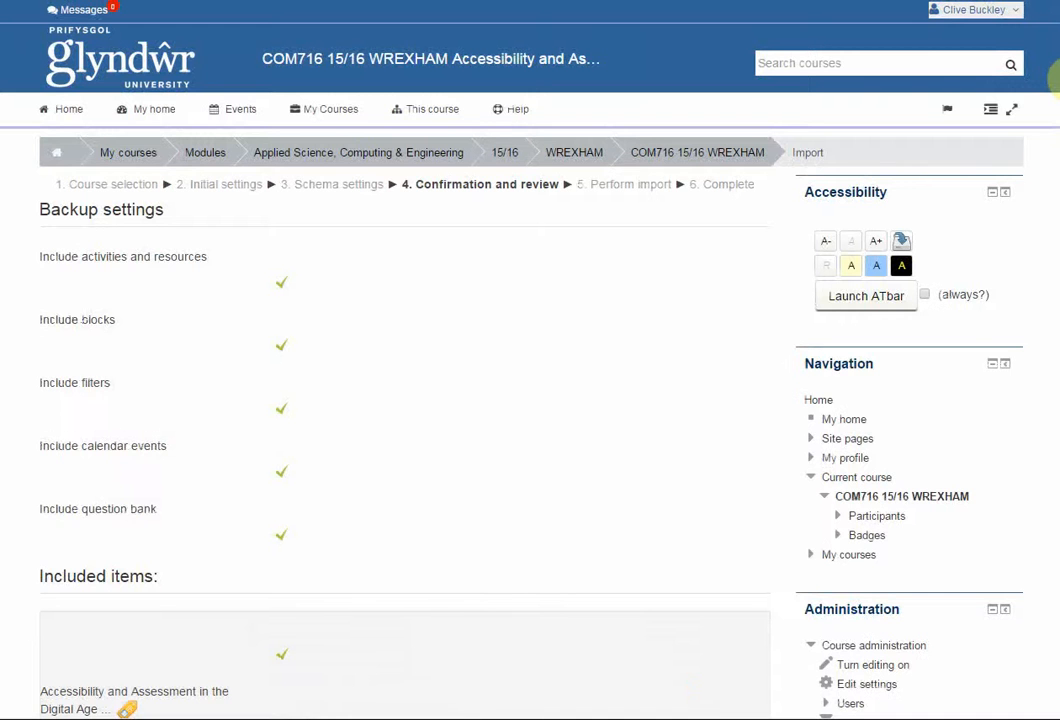
scroll(down, 3)
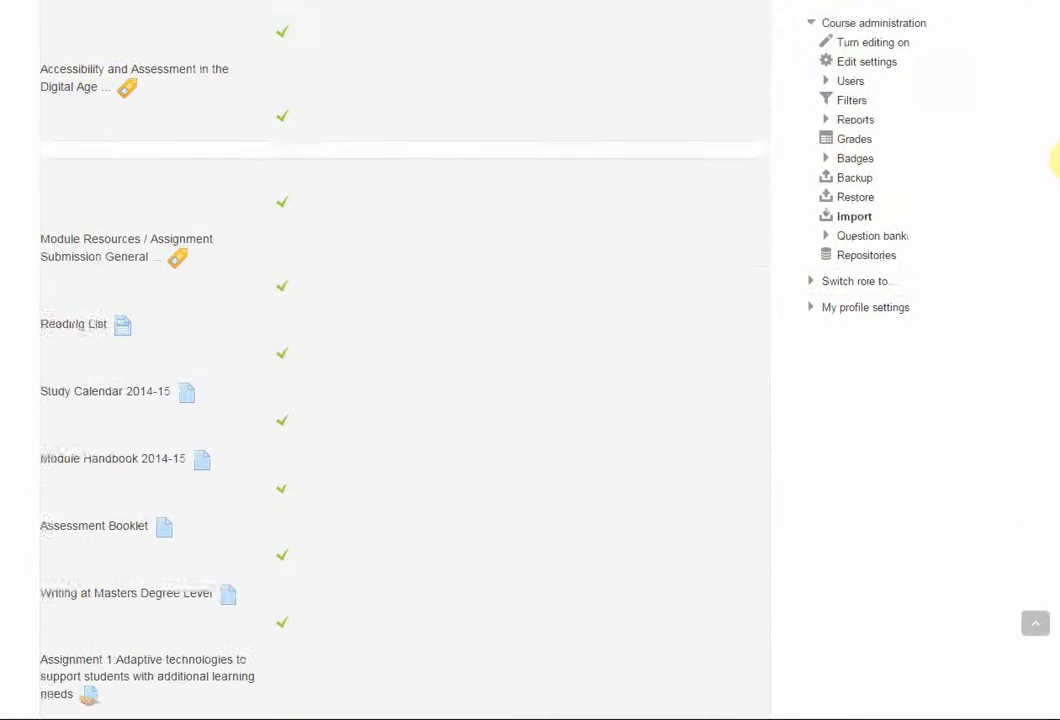
scroll(down, 3)
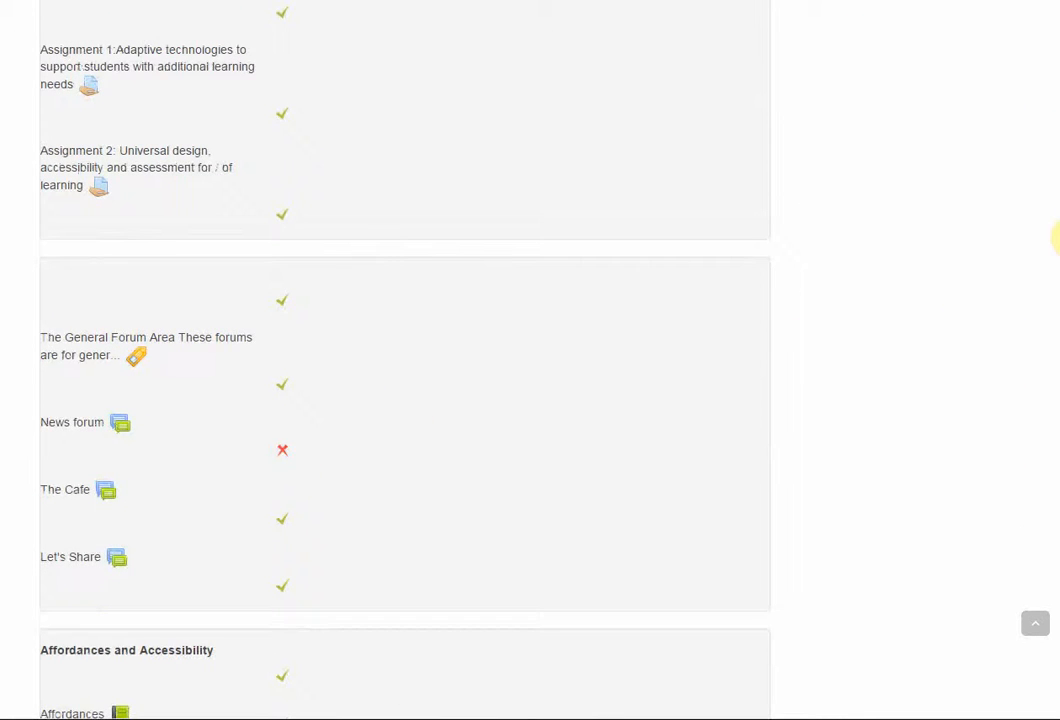
scroll(down, 3)
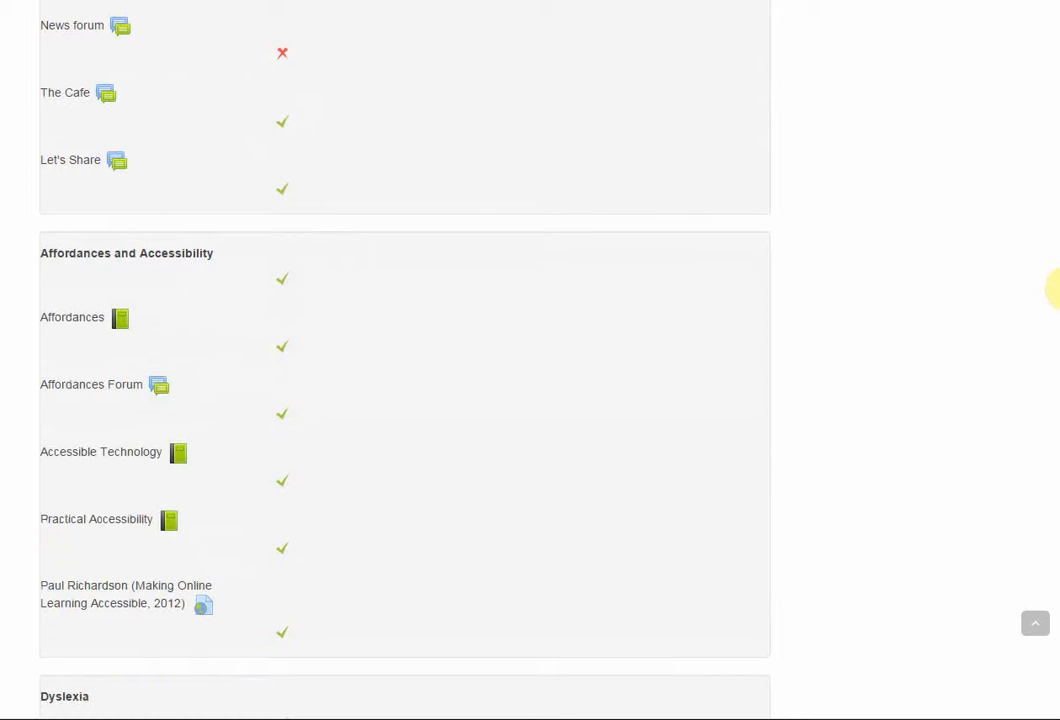
scroll(down, 3)
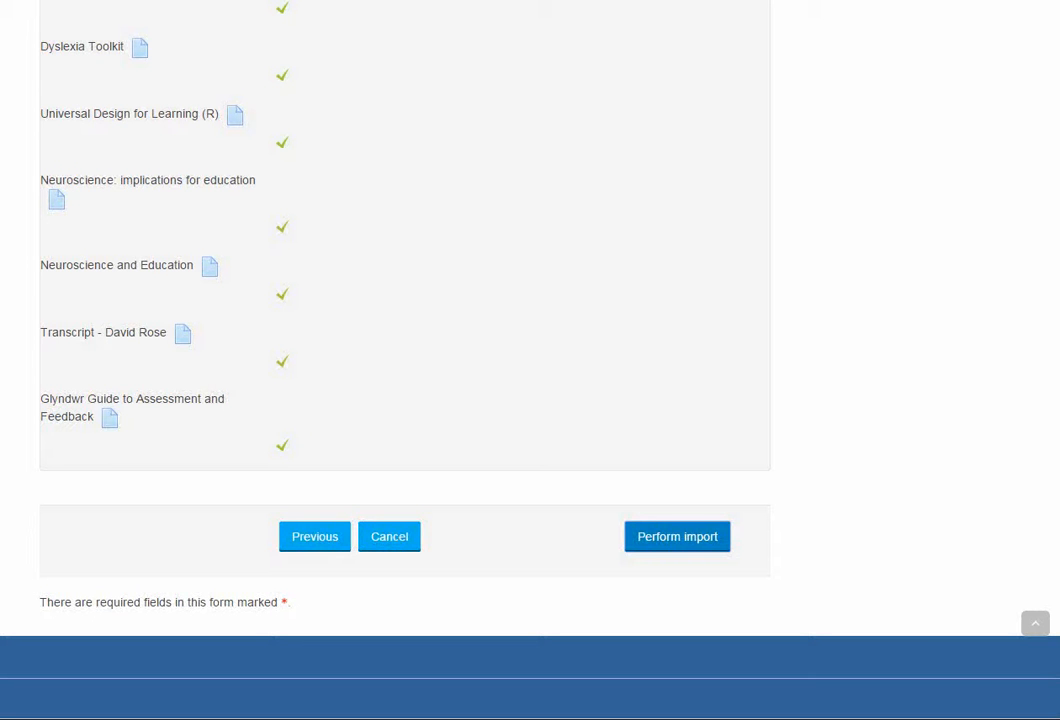
click(676, 536)
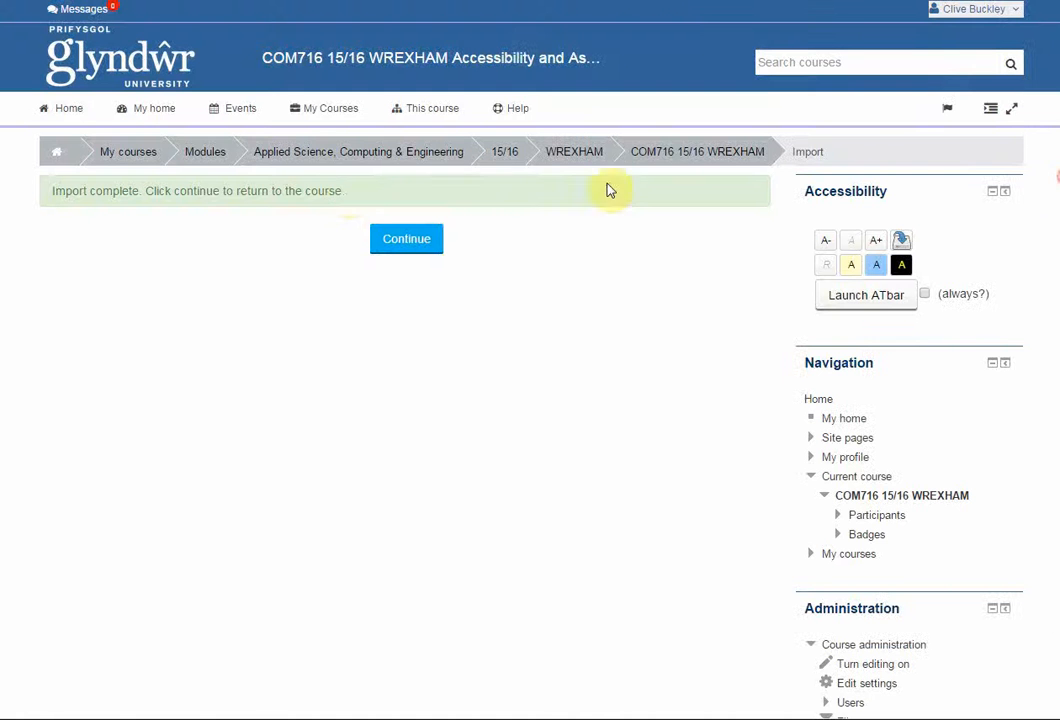
mouse_move(96, 210)
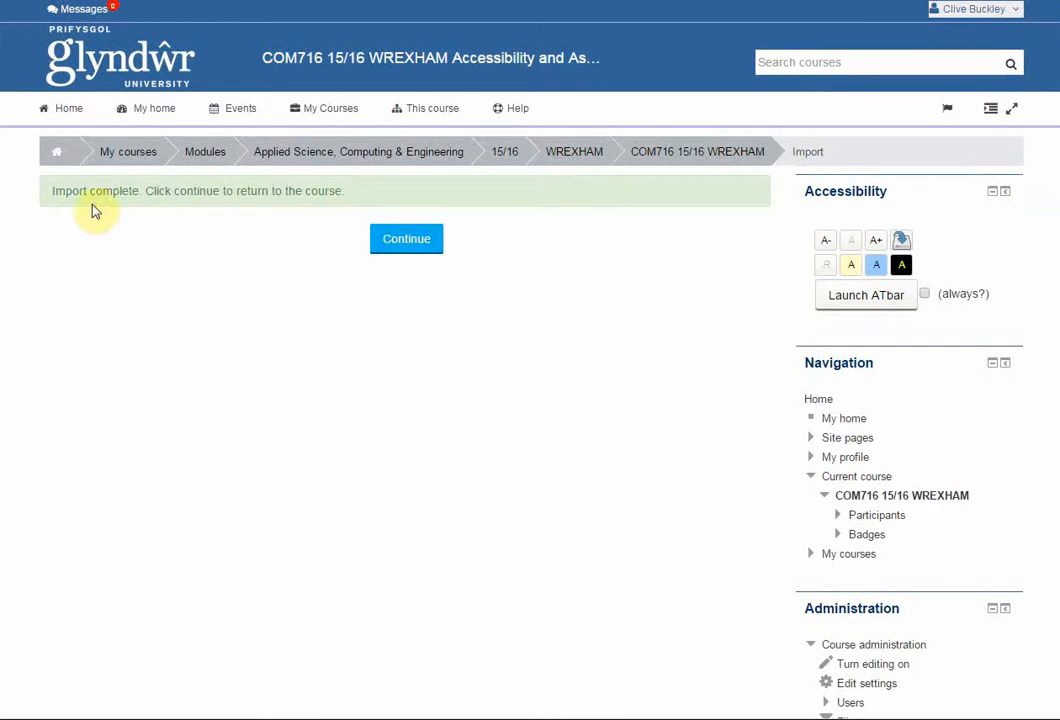
mouse_move(312, 208)
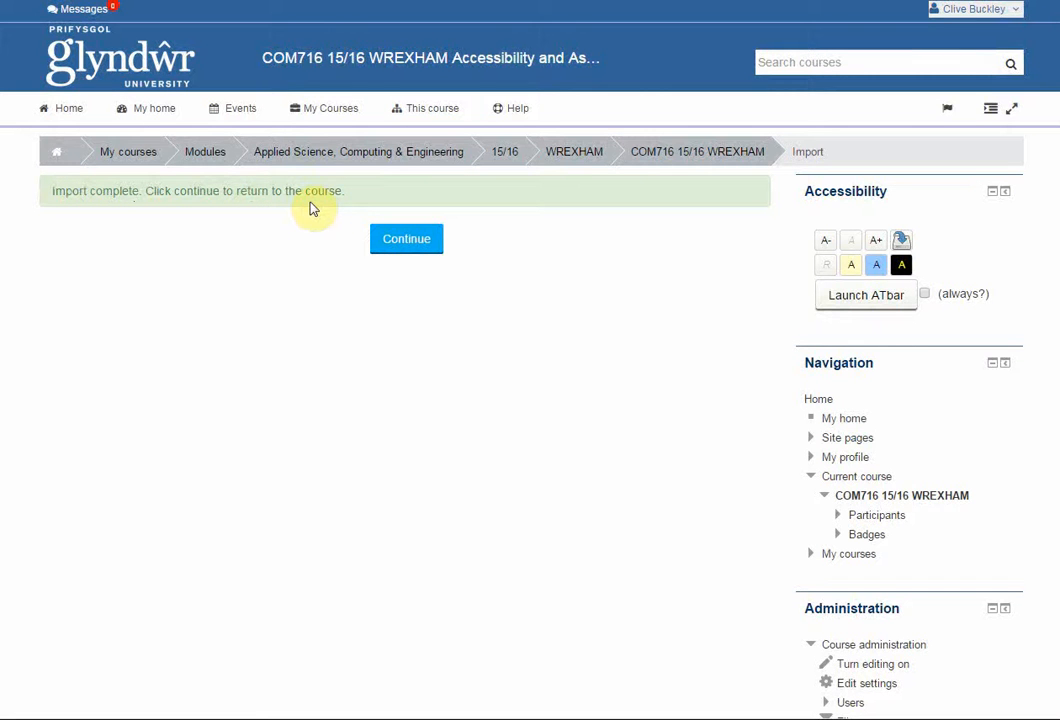
- Return to the COM716 course page showing imported sections such as Affordances and Accessibility
click(406, 238)
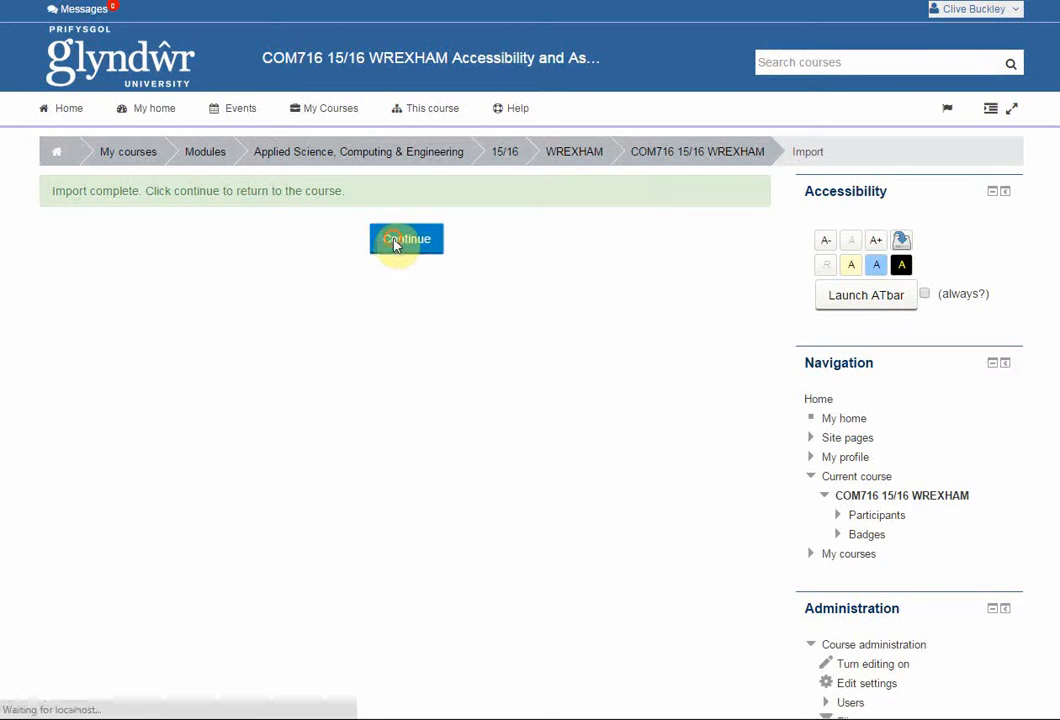
click(406, 240)
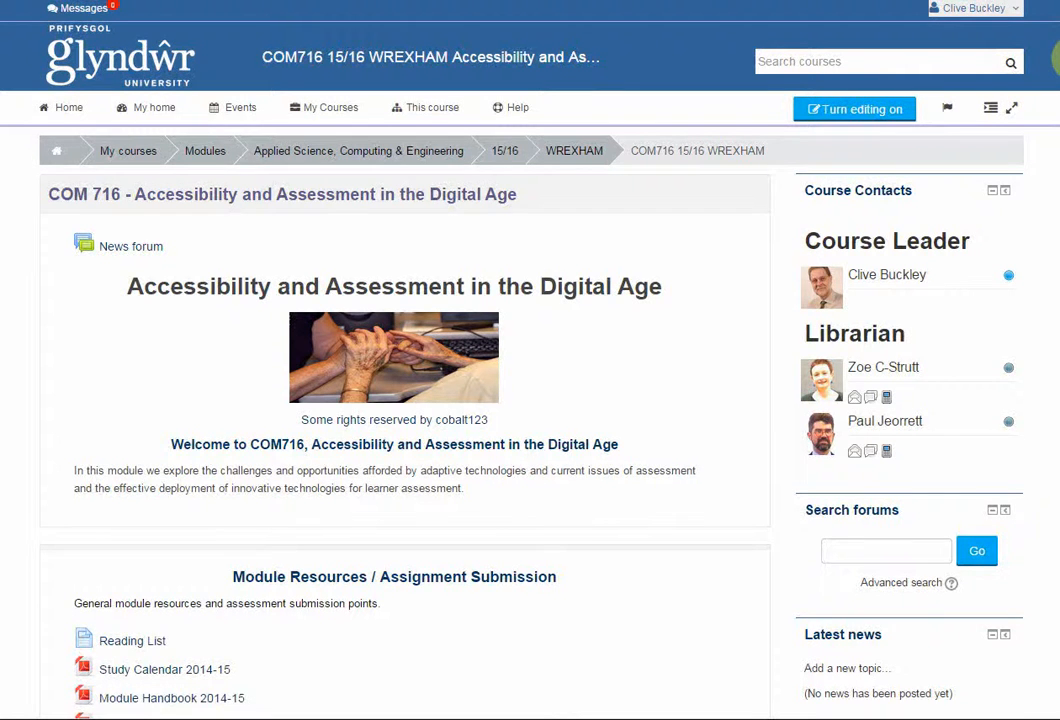
scroll(down, 3)
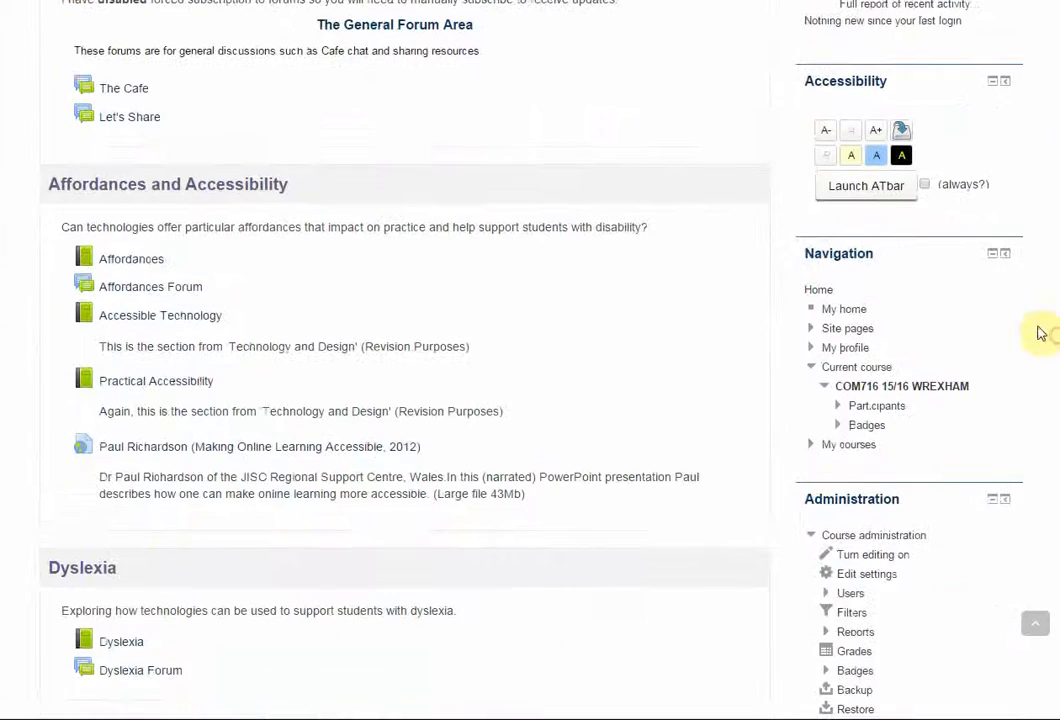
scroll(down, 3)
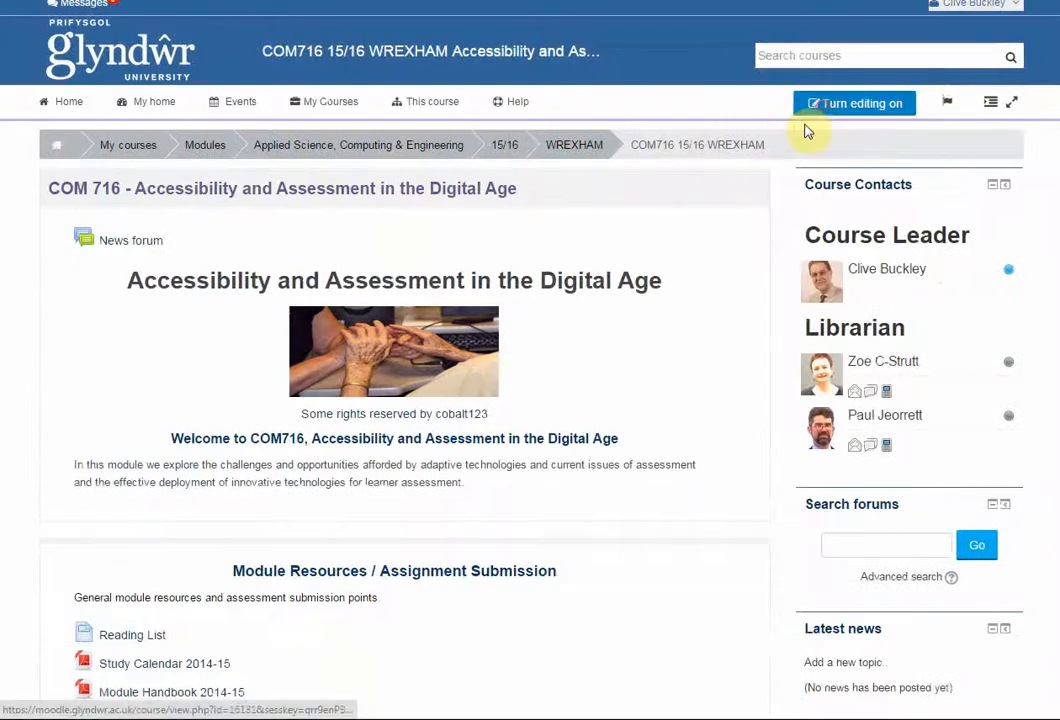
- Turn editing on and scroll to the orphaned activities, then go to Course administration
click(852, 104)
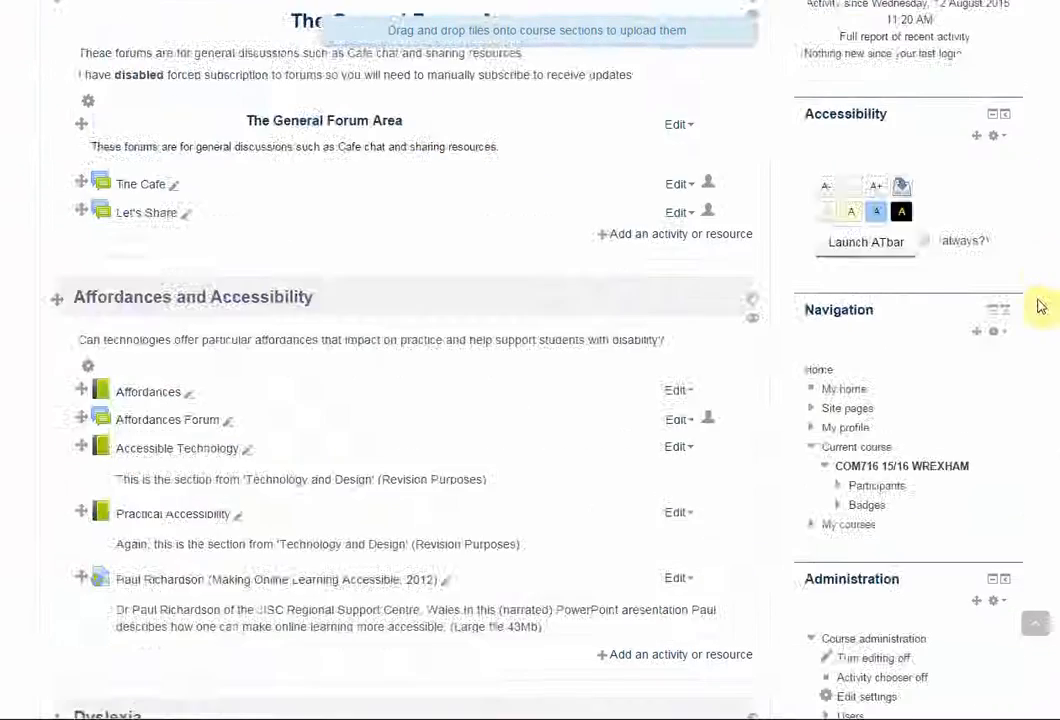
scroll(down, 3)
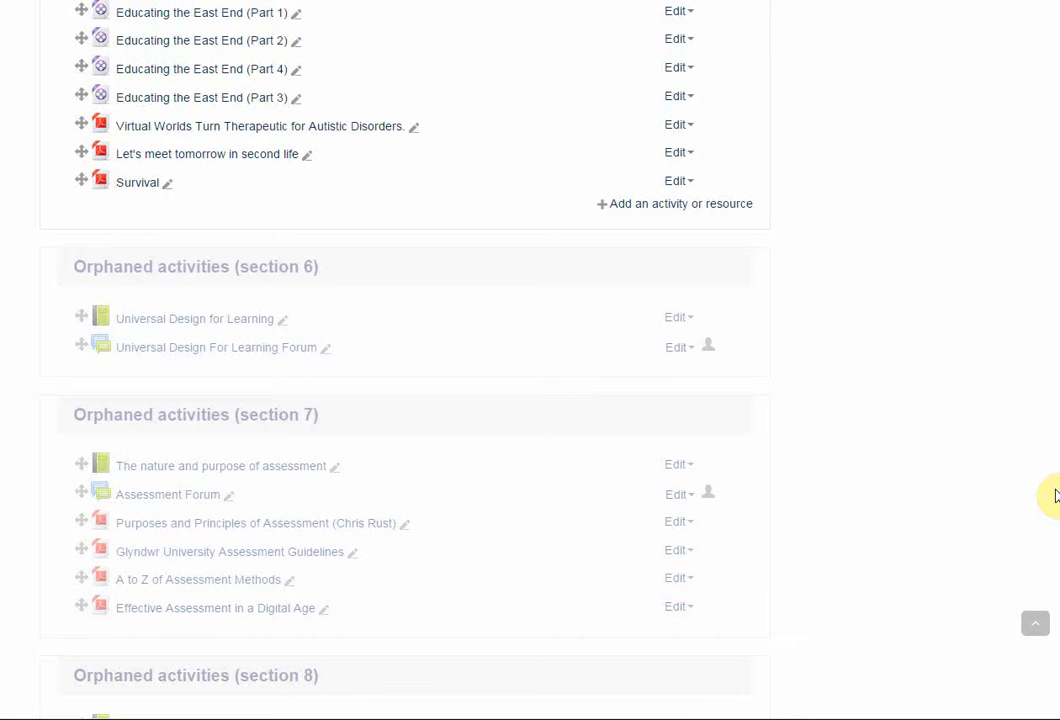
scroll(down, 3)
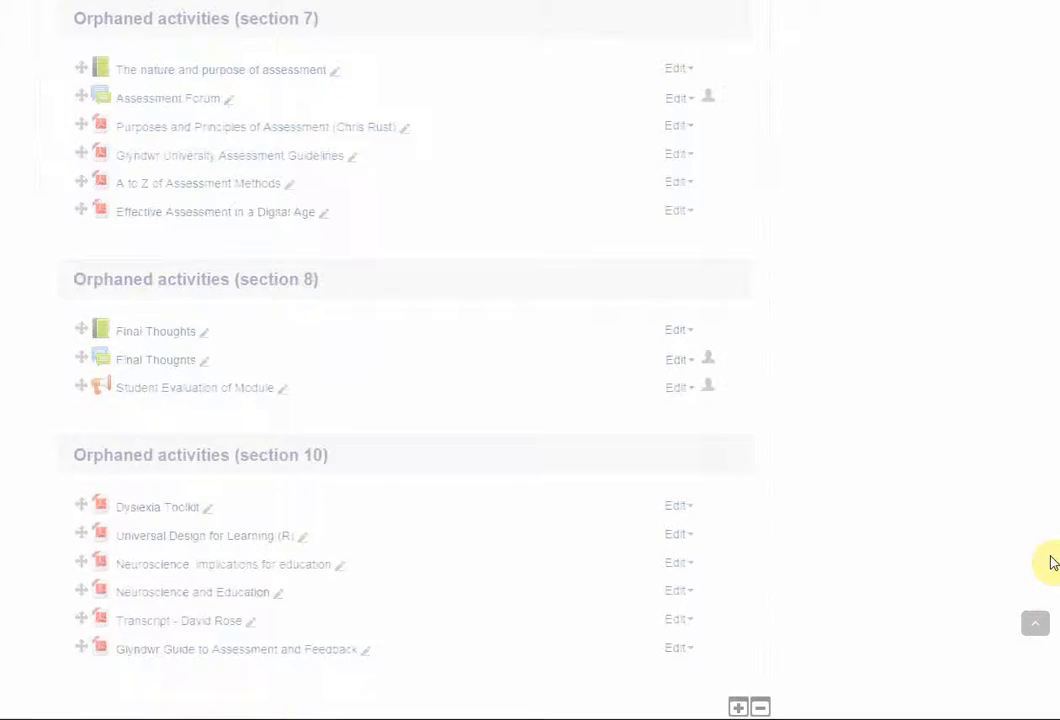
scroll(down, 3)
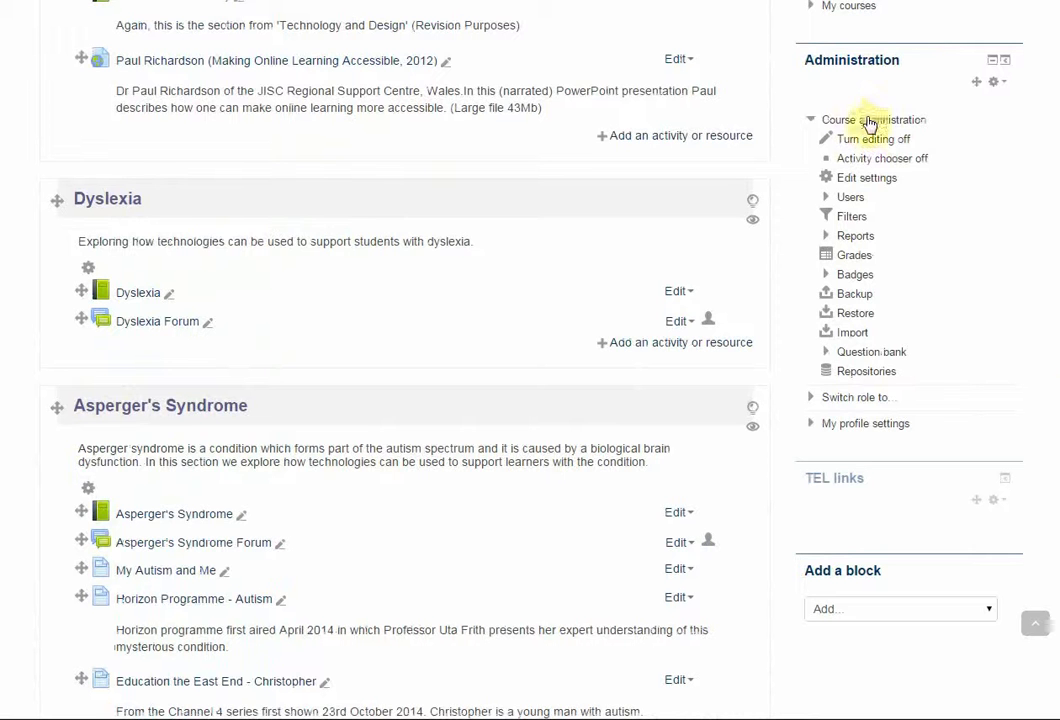
click(856, 292)
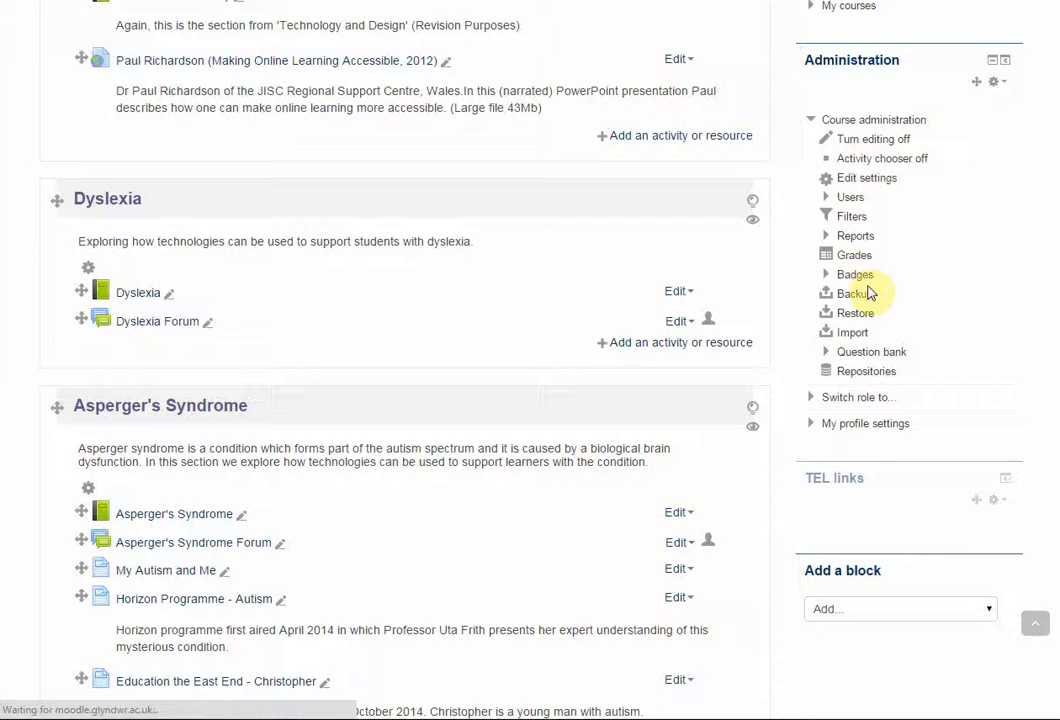
- In Edit settings, set Course format Number of sections to 10 and save changes
click(868, 178)
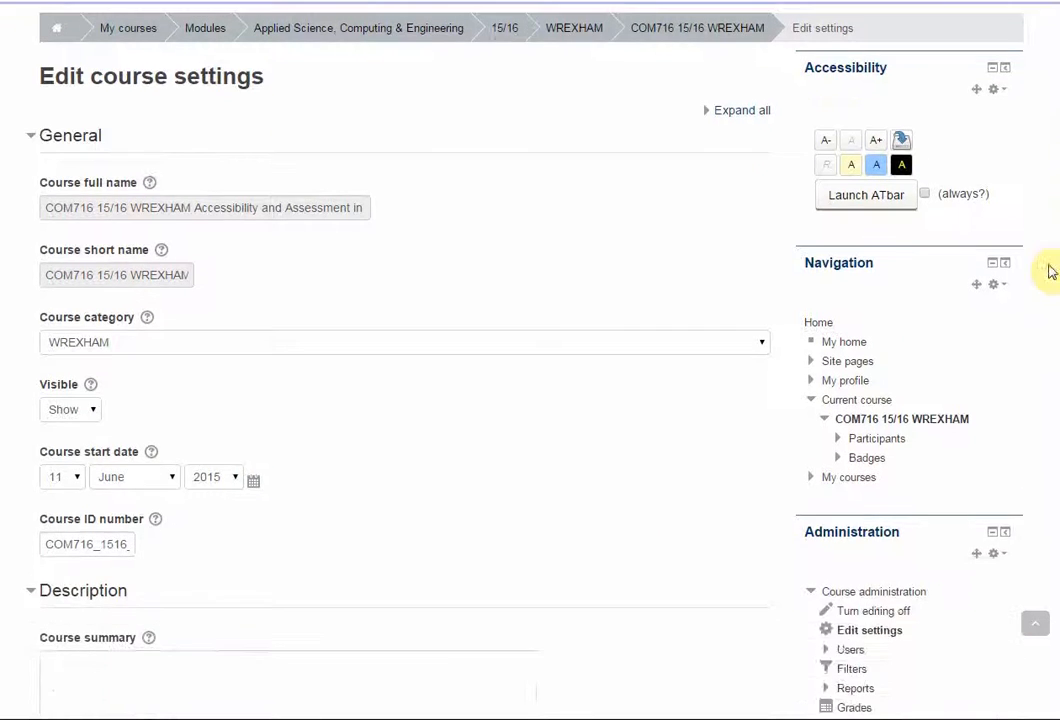
scroll(down, 3)
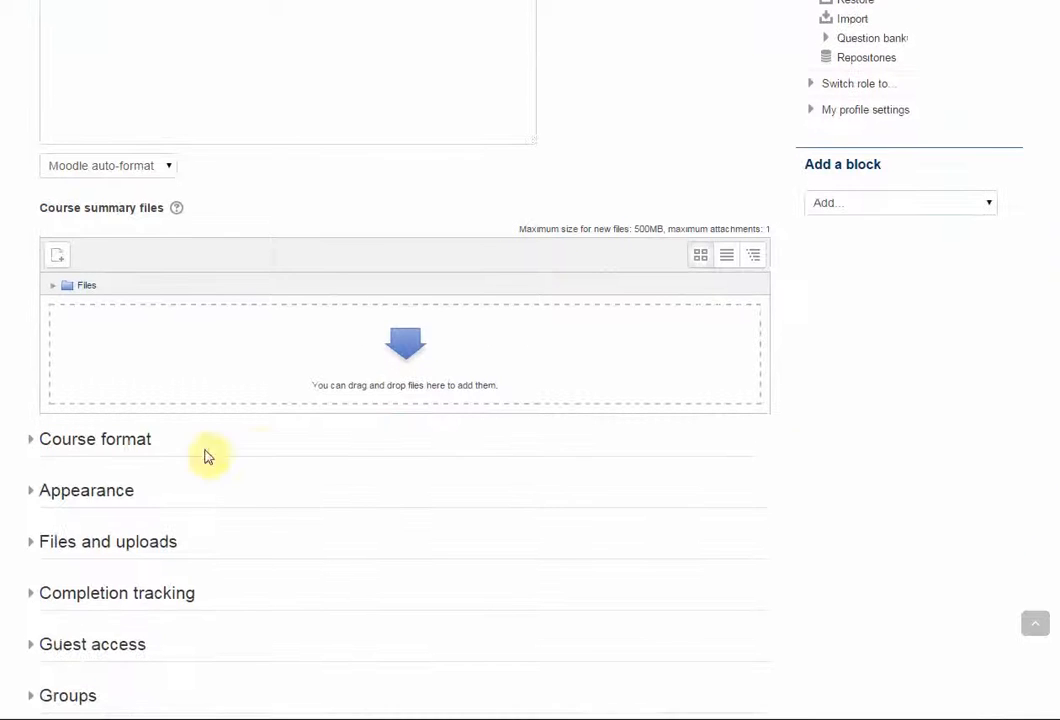
click(94, 440)
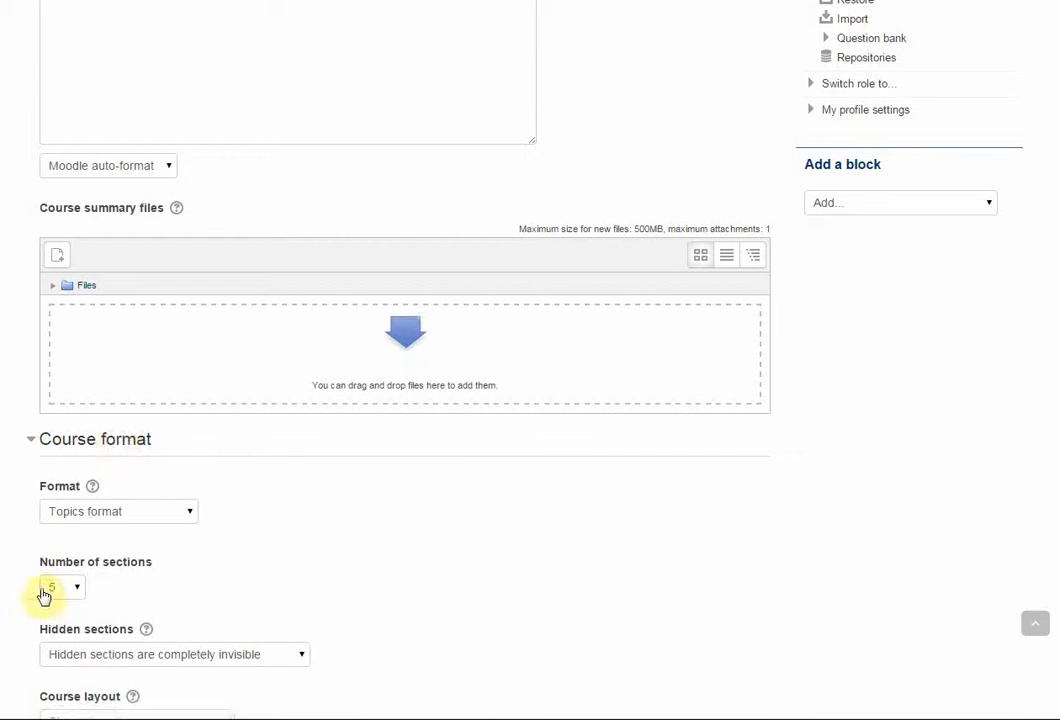
click(56, 588)
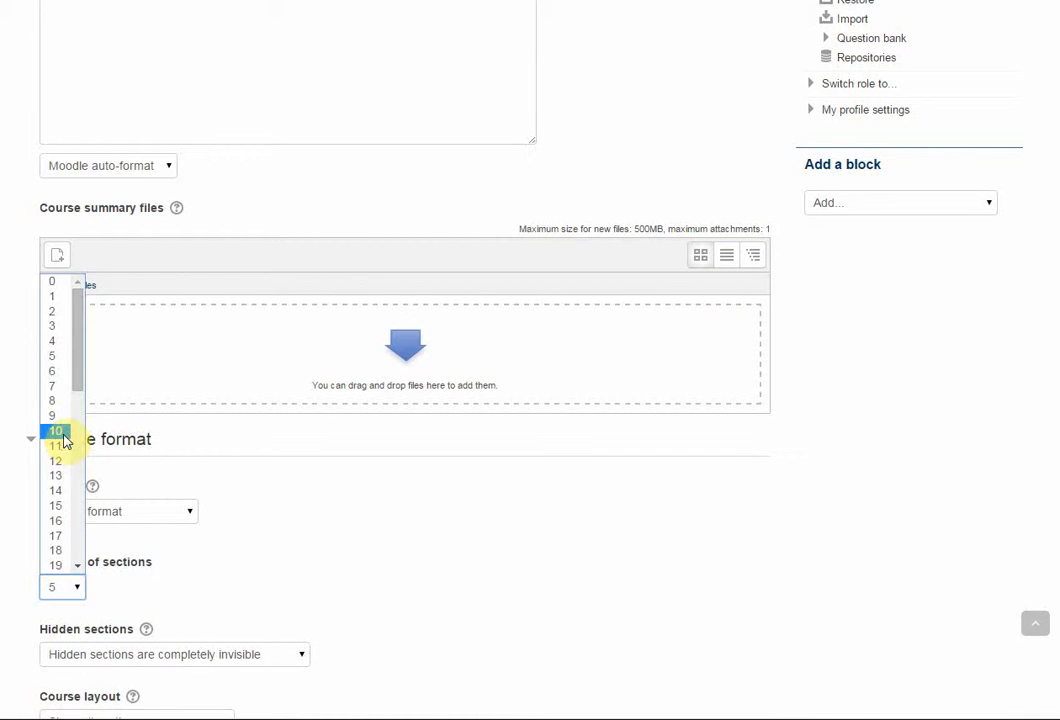
click(56, 430)
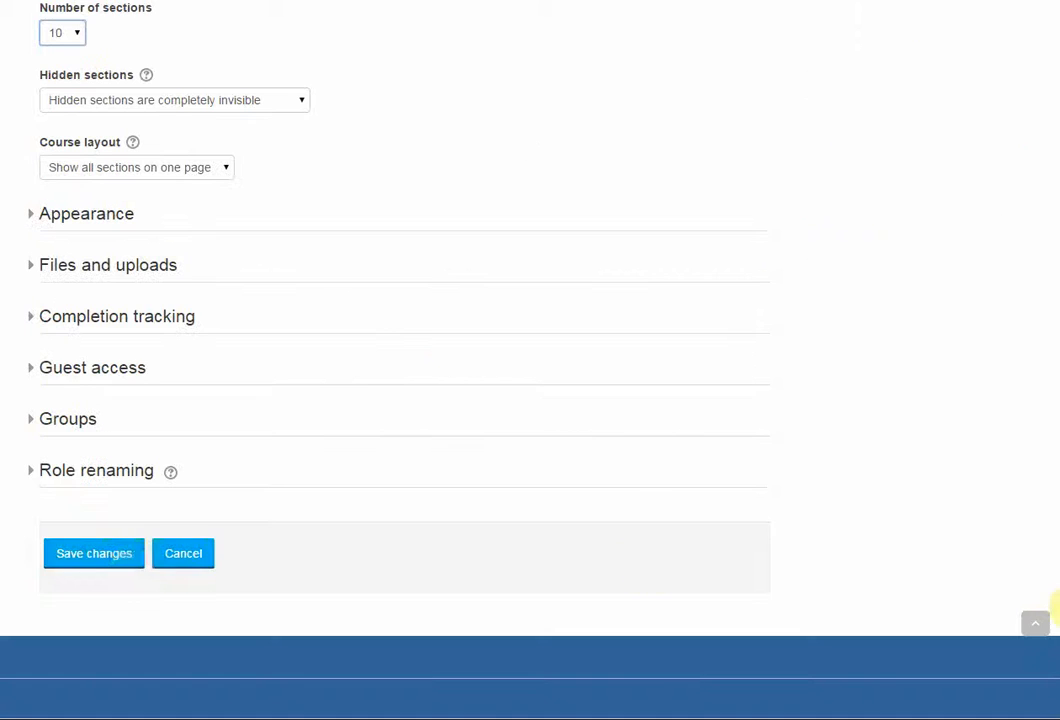
click(92, 552)
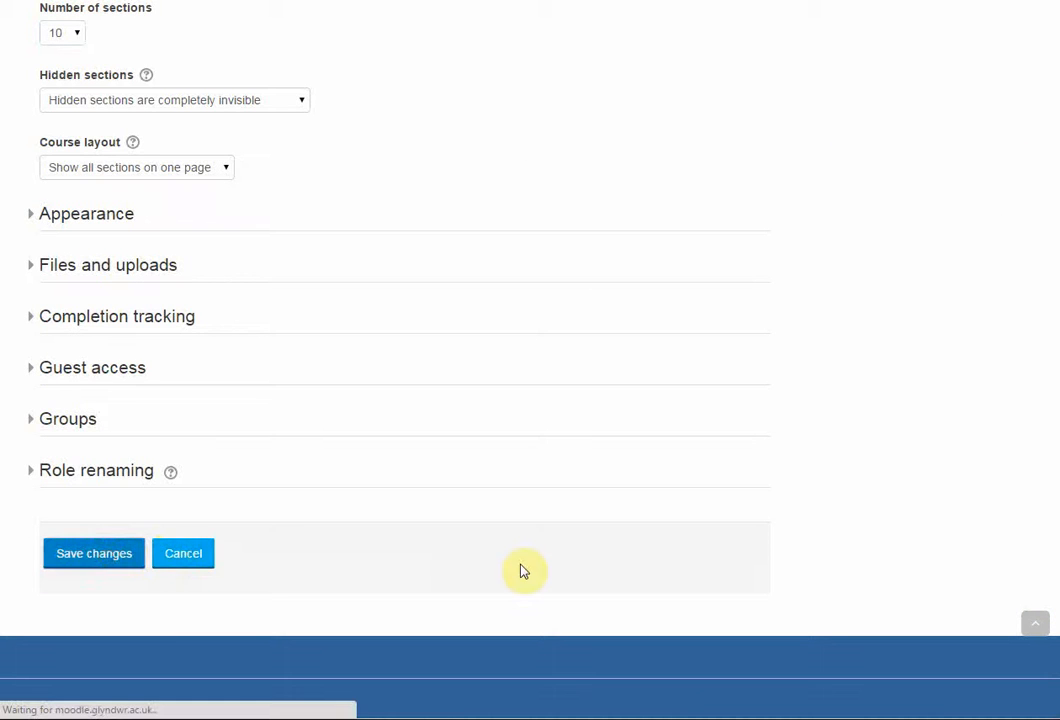
click(92, 552)
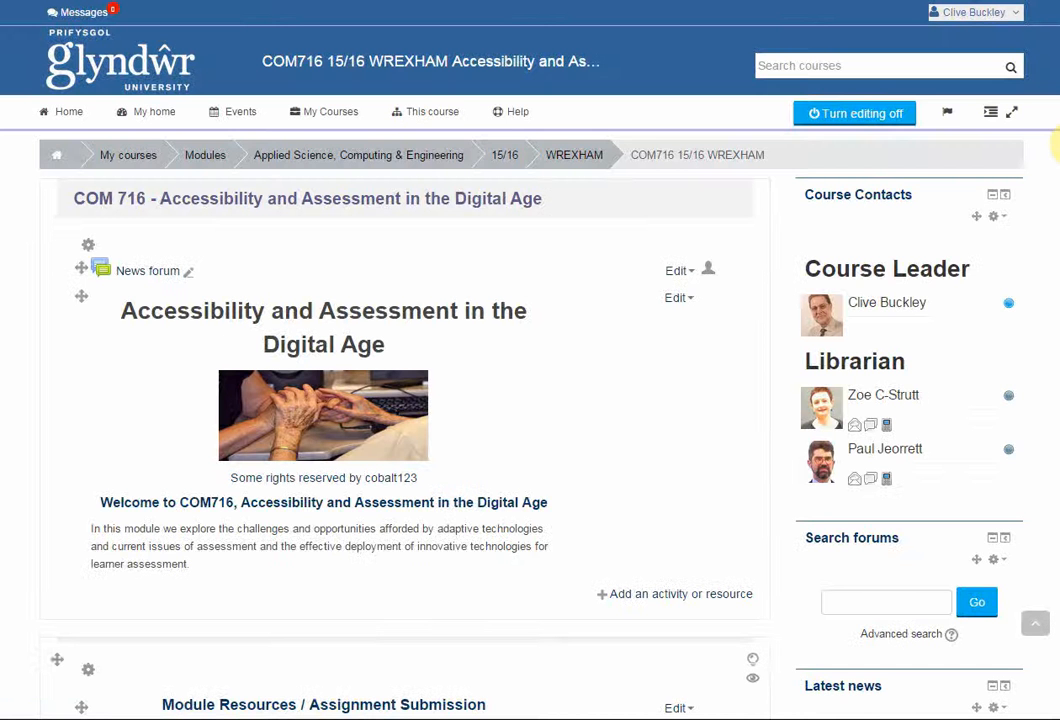